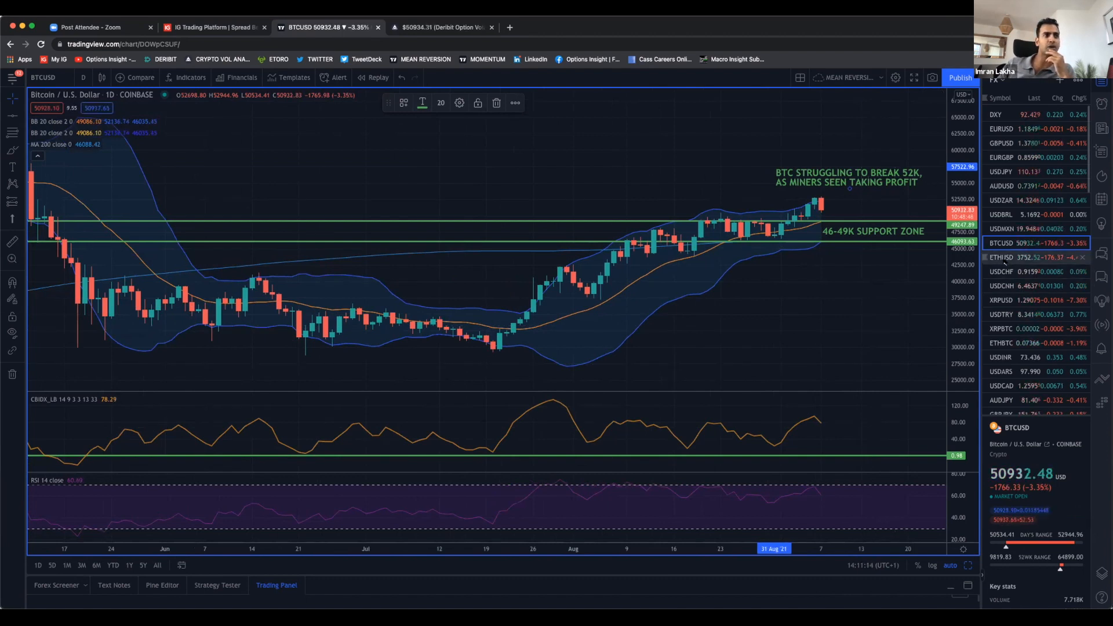
# Load the ETHBTC 1D chart from the watchlist with its saved breakout target and trendline drawings
pyautogui.click(1001, 257)
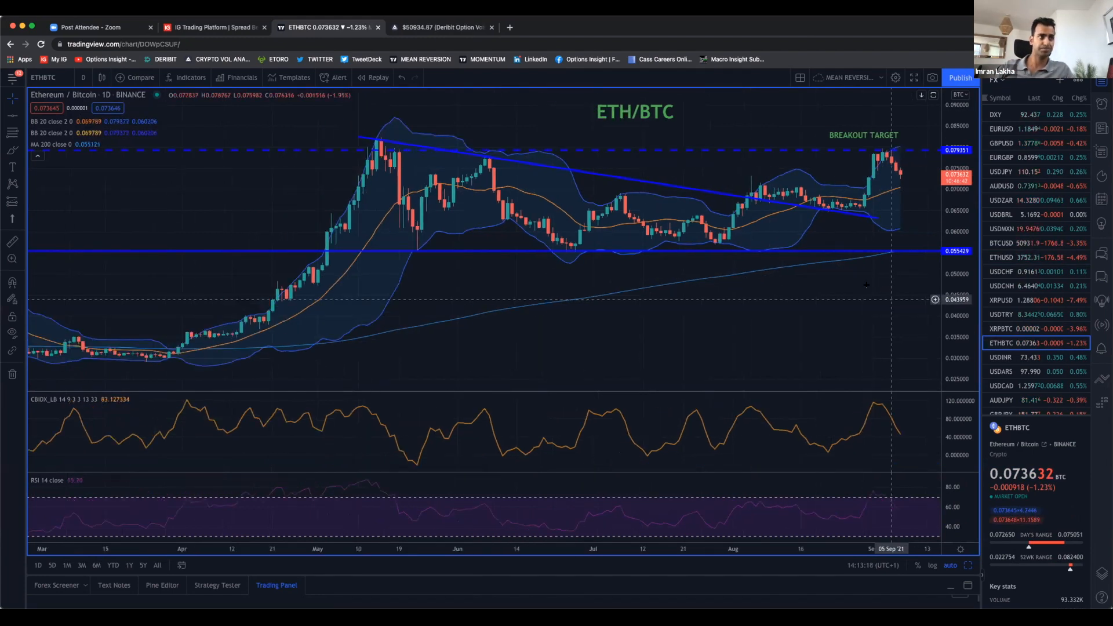
pyautogui.moveTo(856, 277)
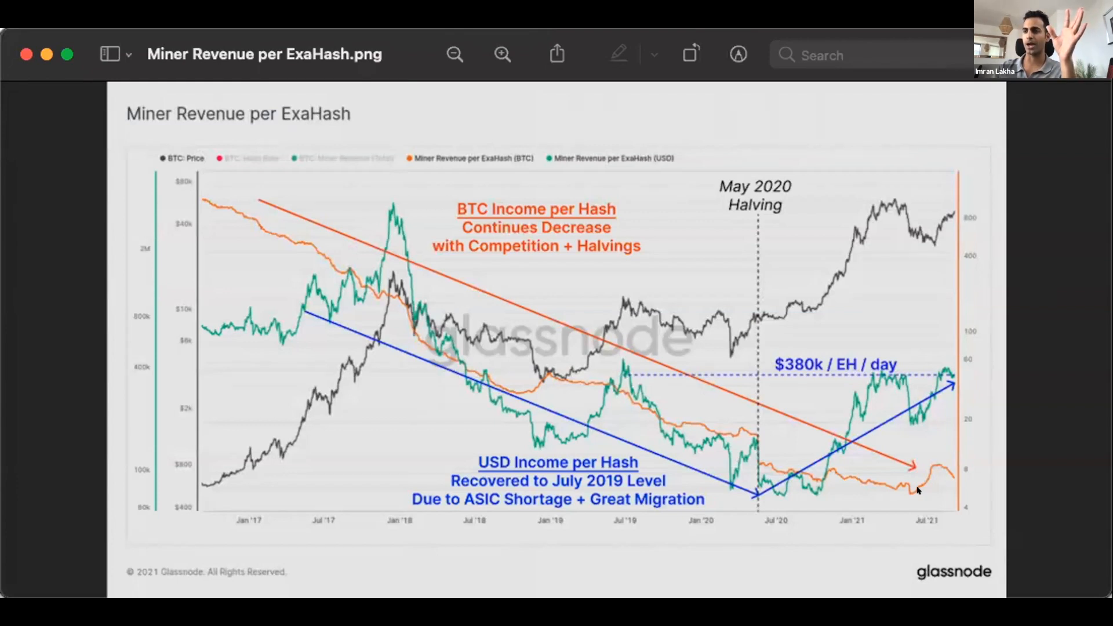
pyautogui.moveTo(588, 411)
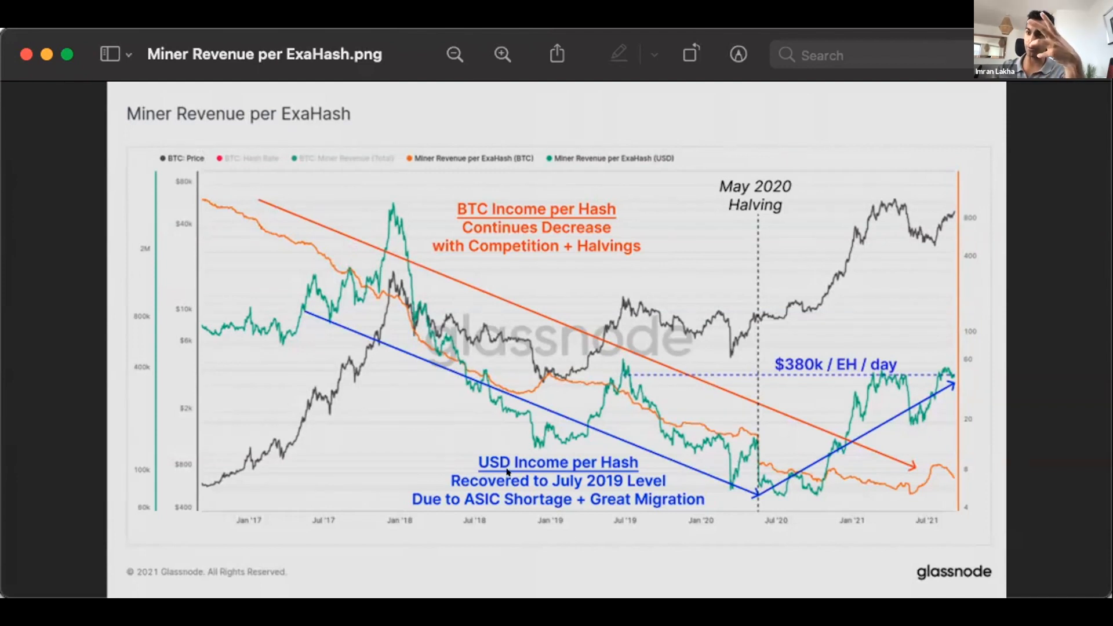
pyautogui.moveTo(799, 505)
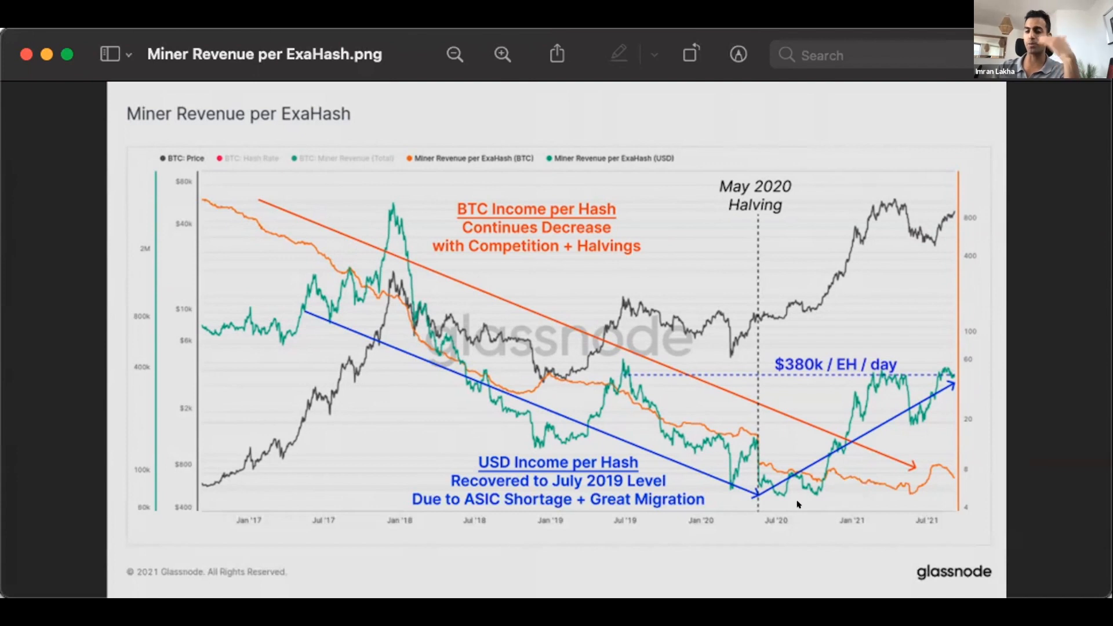
pyautogui.moveTo(790, 490)
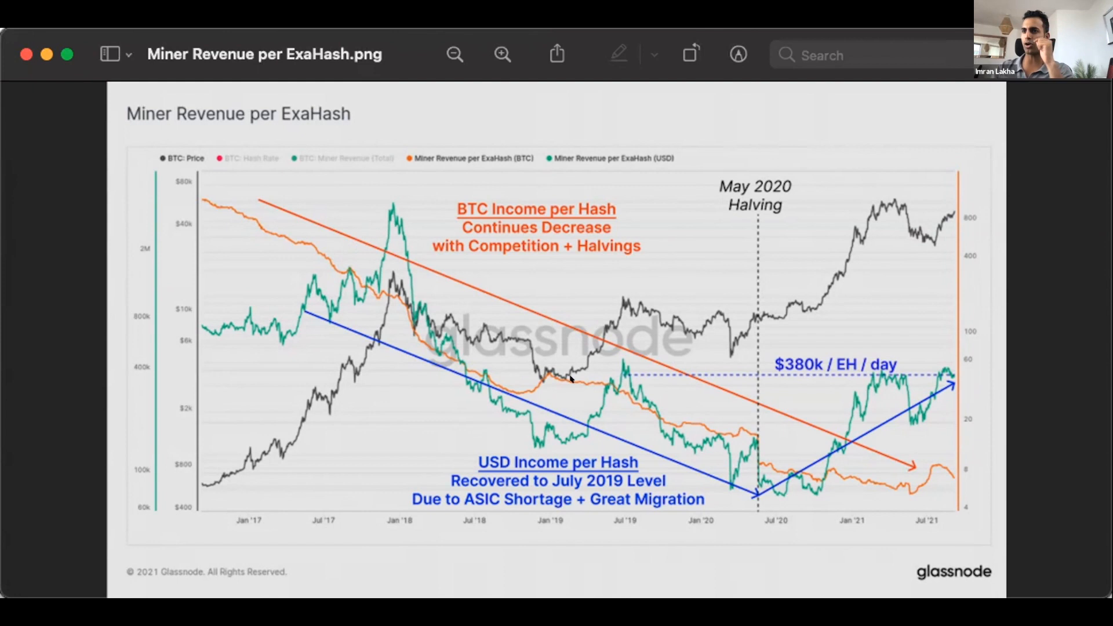
pyautogui.moveTo(655, 442)
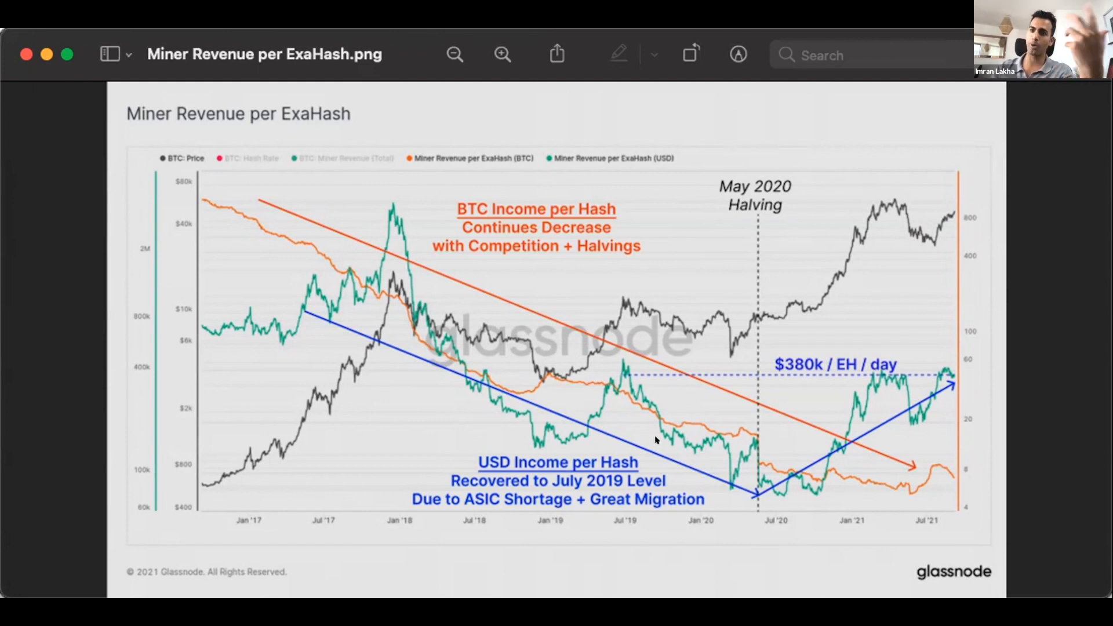
pyautogui.moveTo(799, 477)
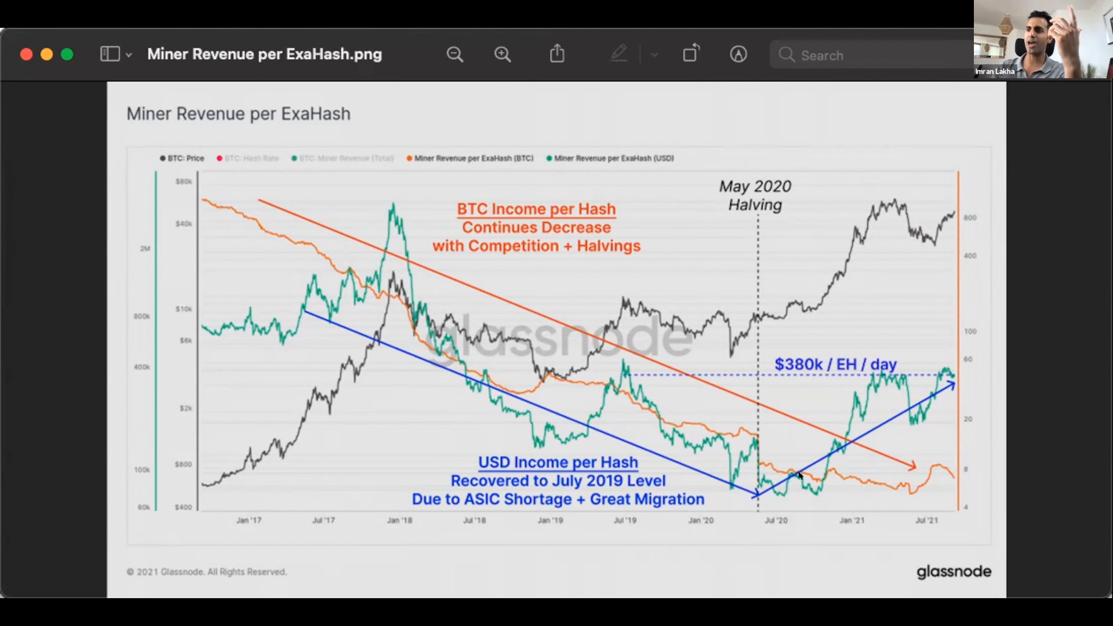
pyautogui.moveTo(800, 505)
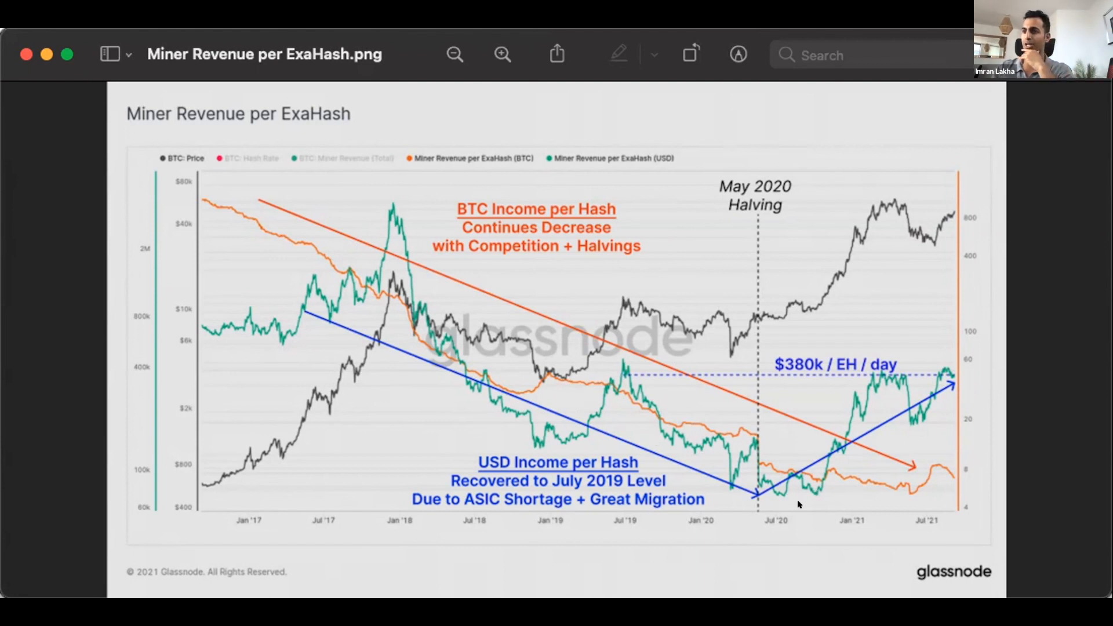
pyautogui.moveTo(732, 491)
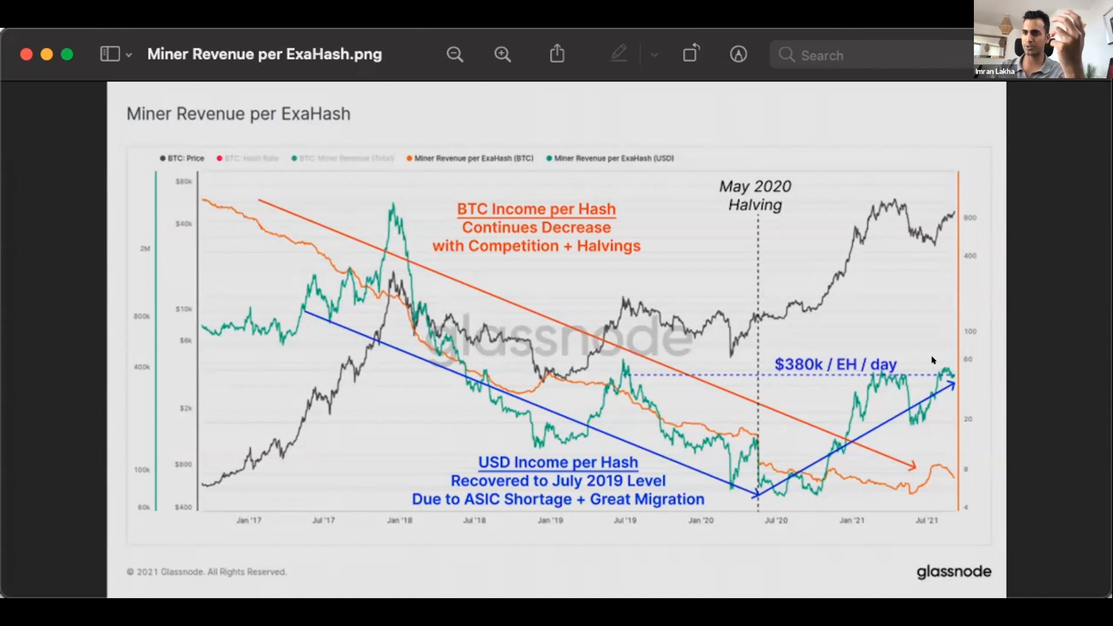
pyautogui.moveTo(913, 362)
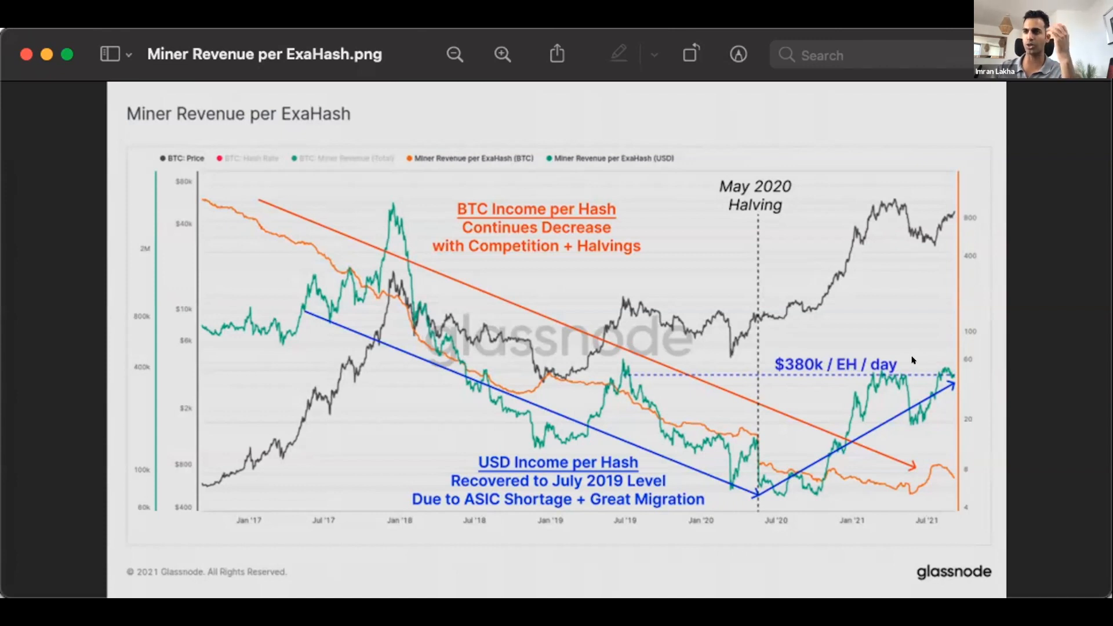
pyautogui.moveTo(919, 539)
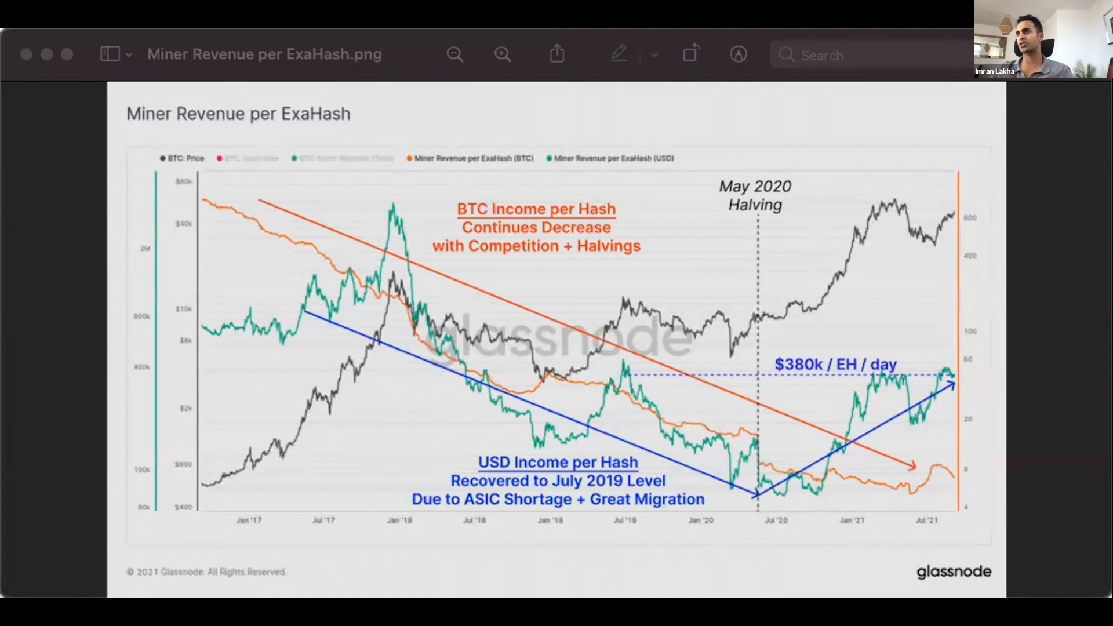
pyautogui.moveTo(817, 228)
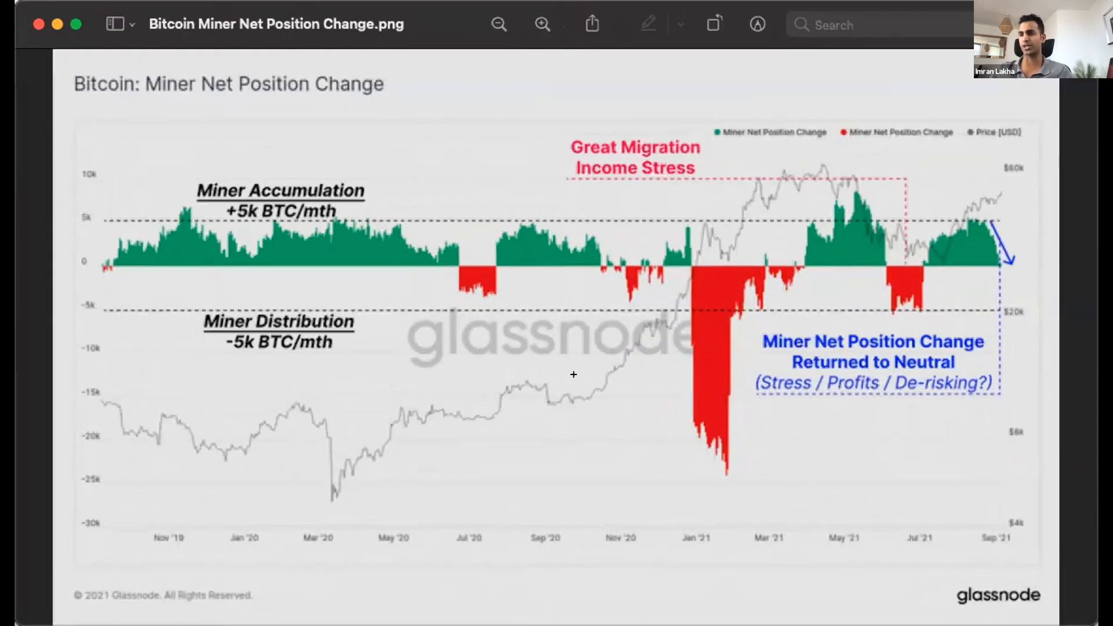
pyautogui.moveTo(348, 365)
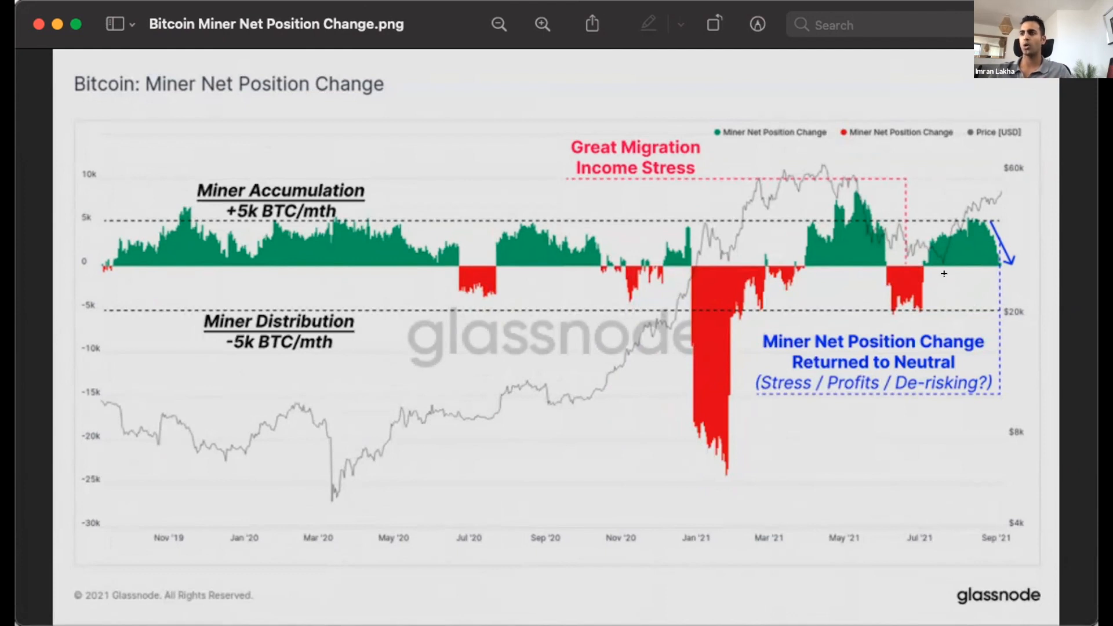
pyautogui.moveTo(944, 274)
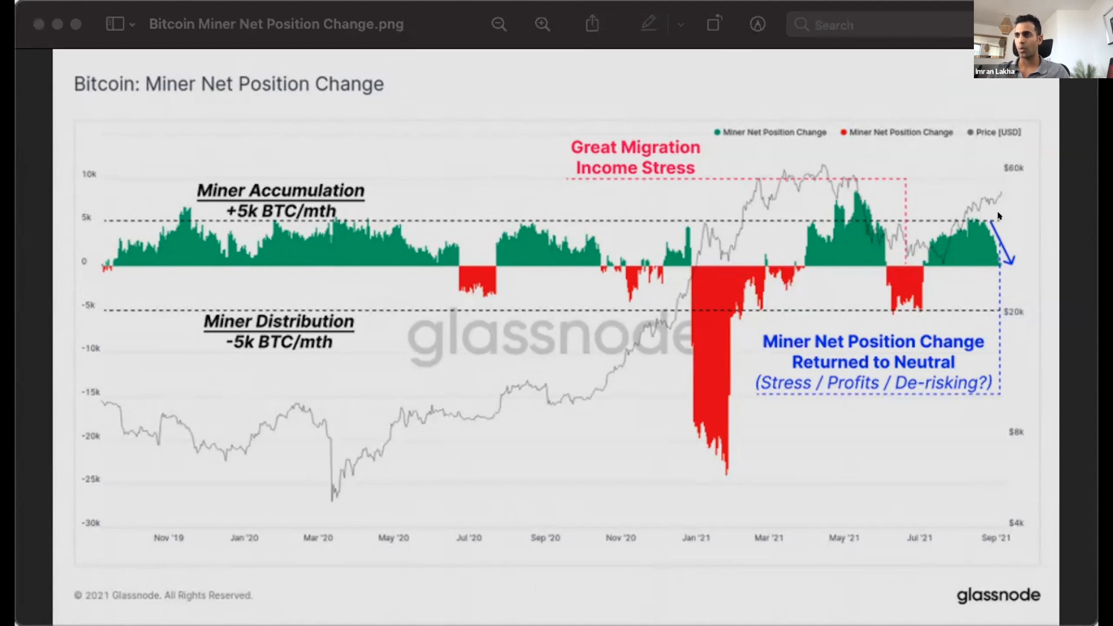
pyautogui.moveTo(986, 199)
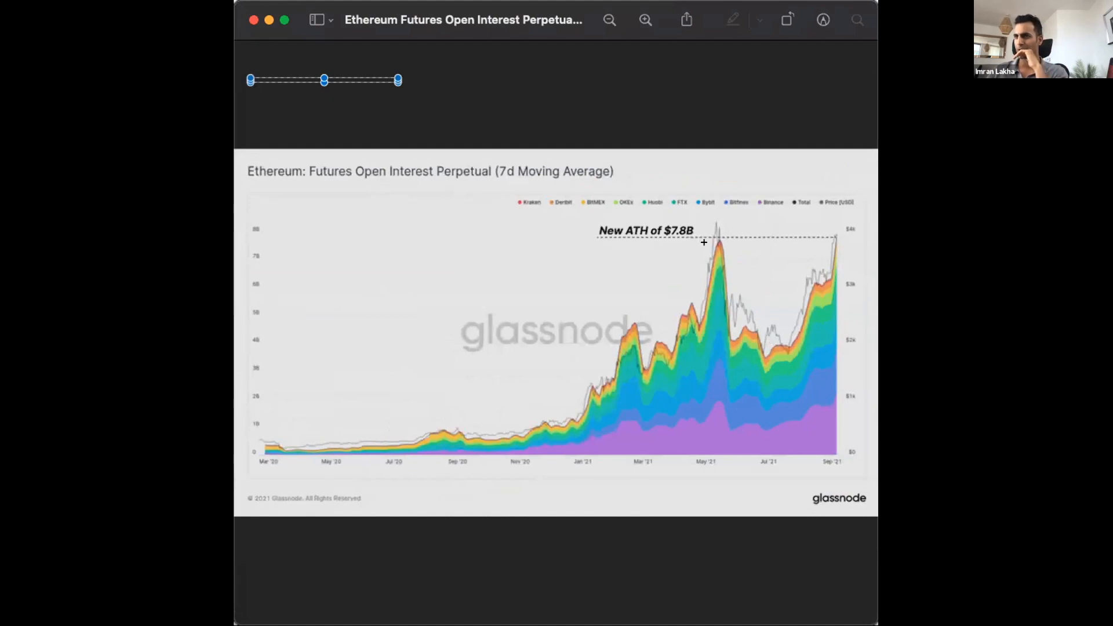
pyautogui.moveTo(779, 292)
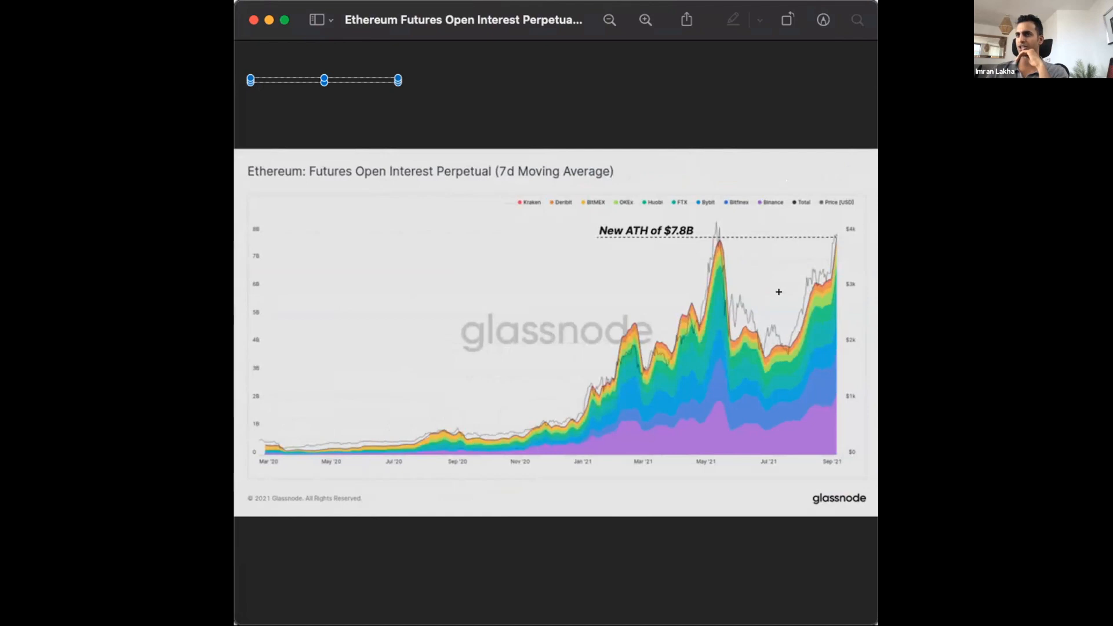
pyautogui.moveTo(829, 239)
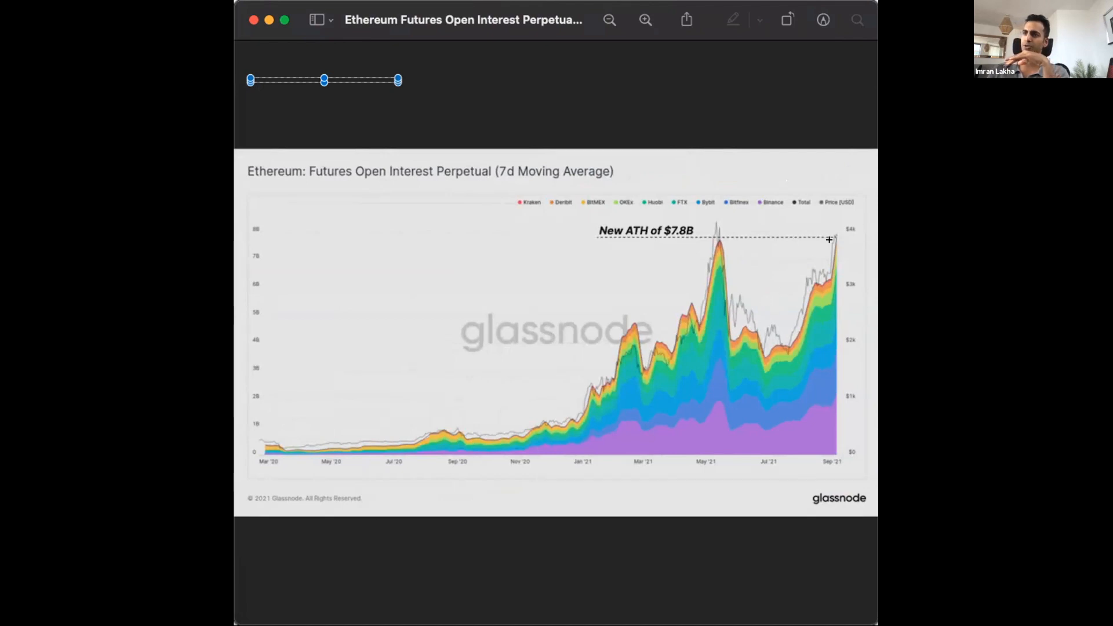
pyautogui.moveTo(676, 227)
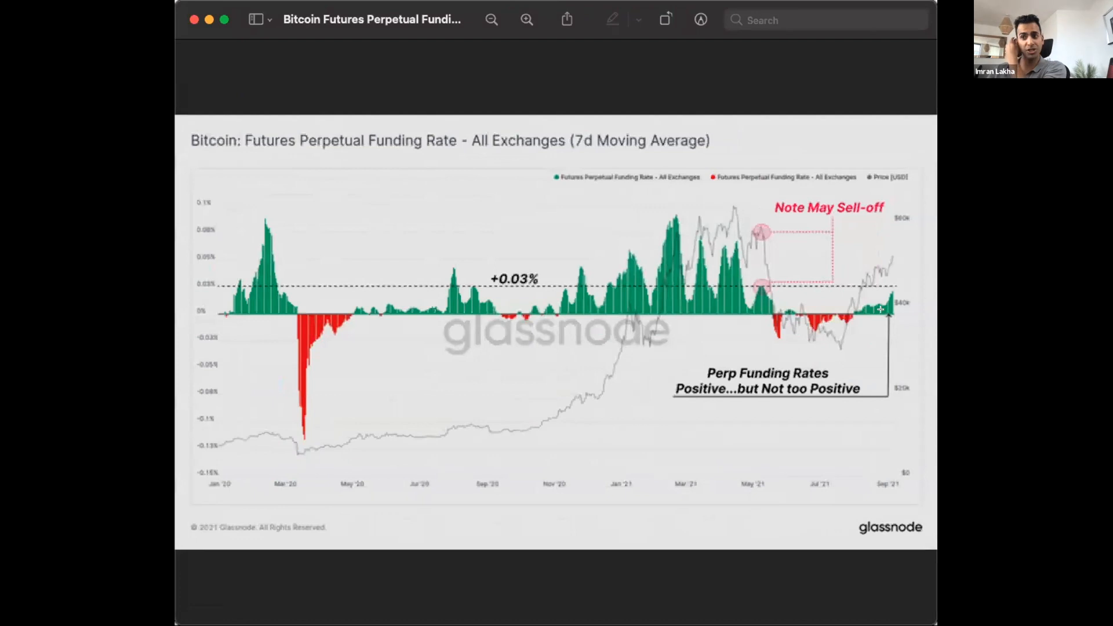
pyautogui.moveTo(802, 284)
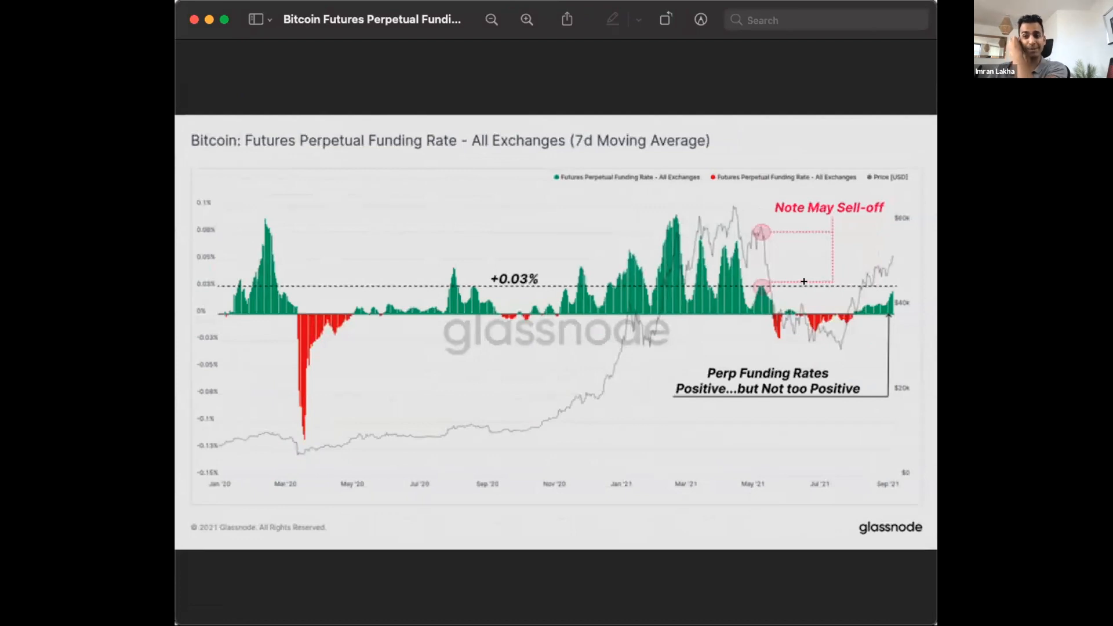
pyautogui.moveTo(887, 296)
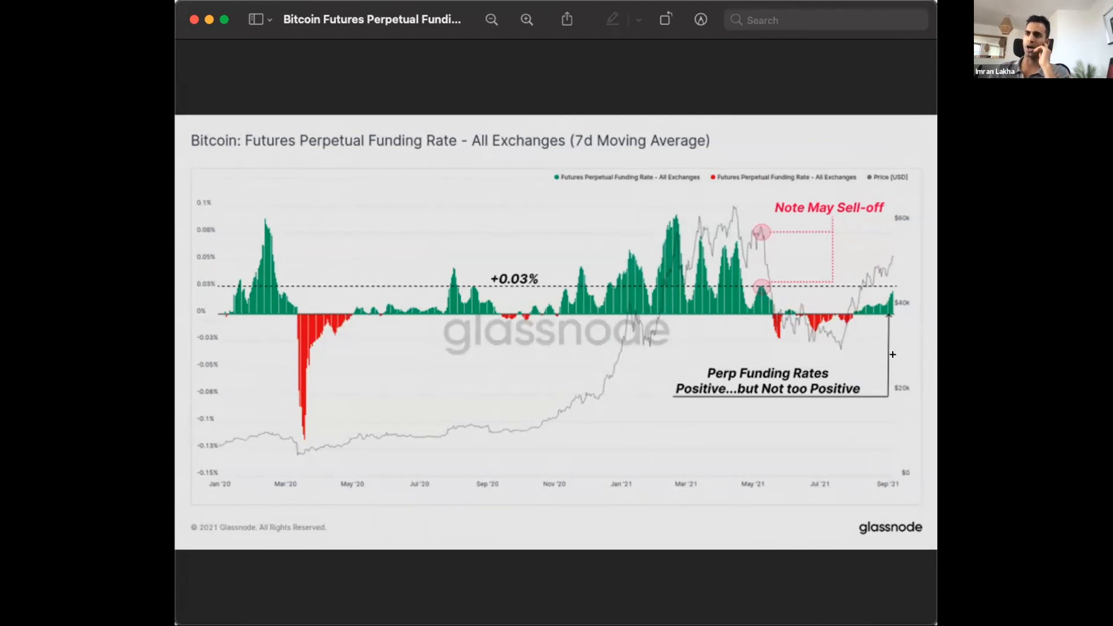
pyautogui.moveTo(650, 248)
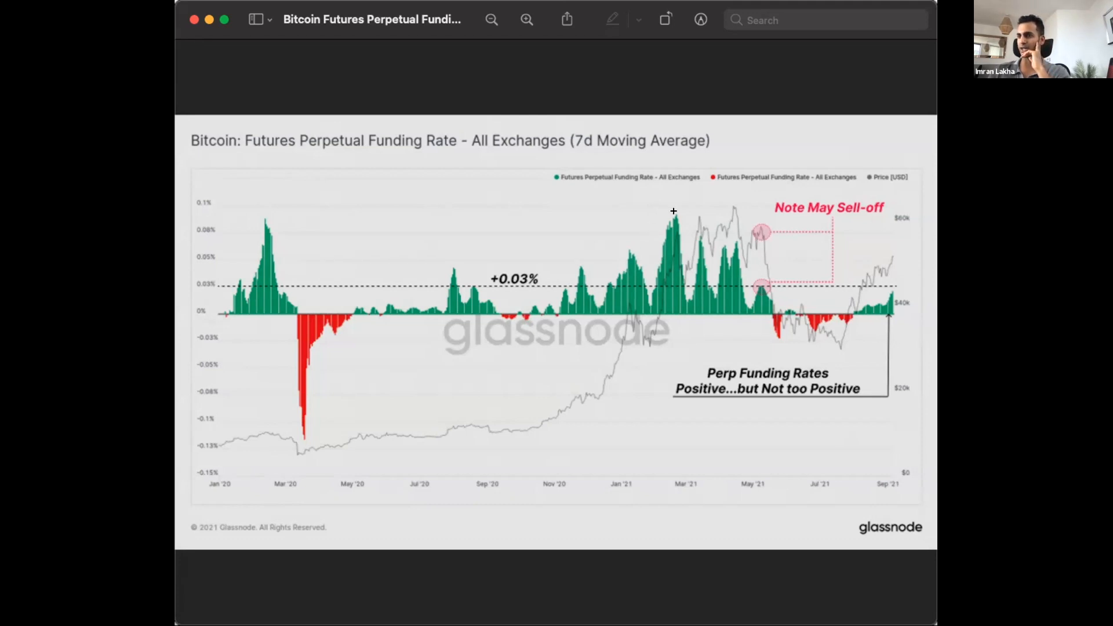
pyautogui.moveTo(698, 244)
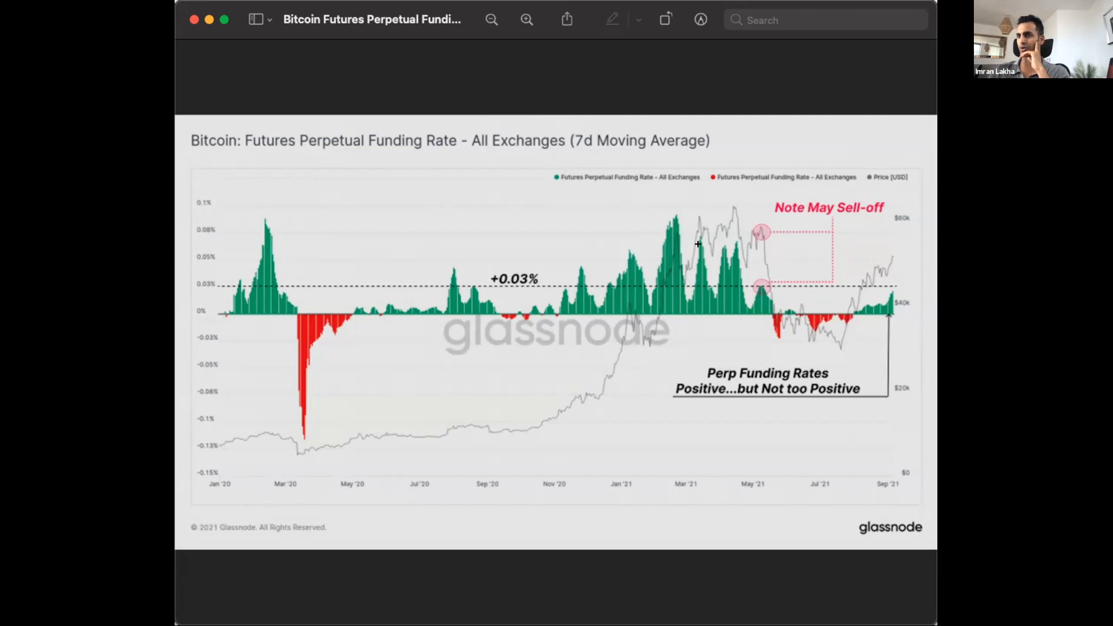
pyautogui.moveTo(755, 269)
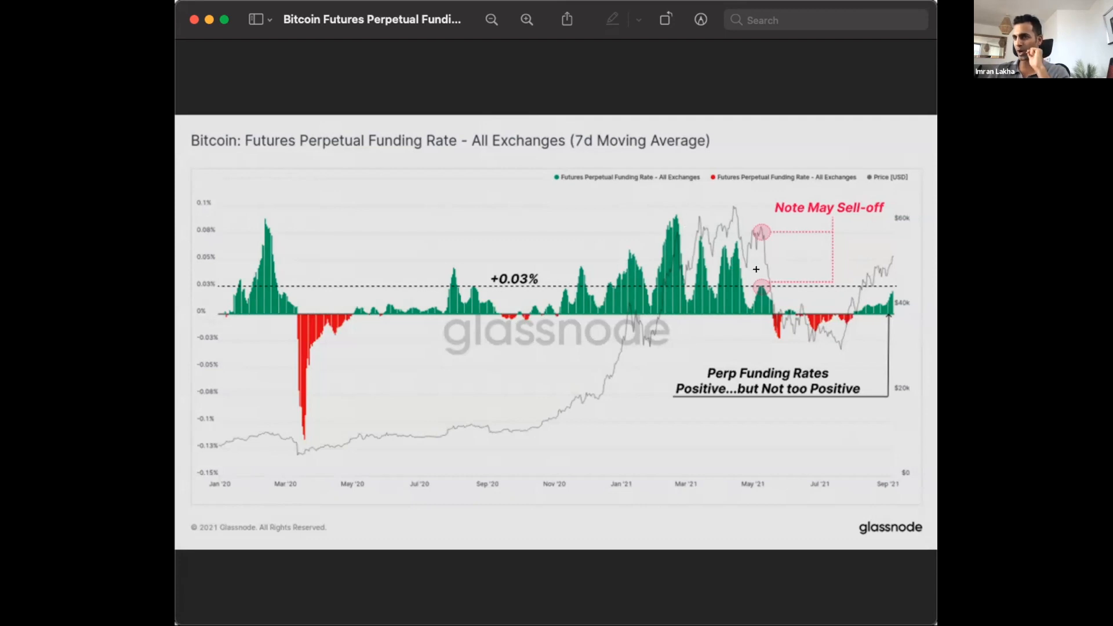
pyautogui.moveTo(755, 224)
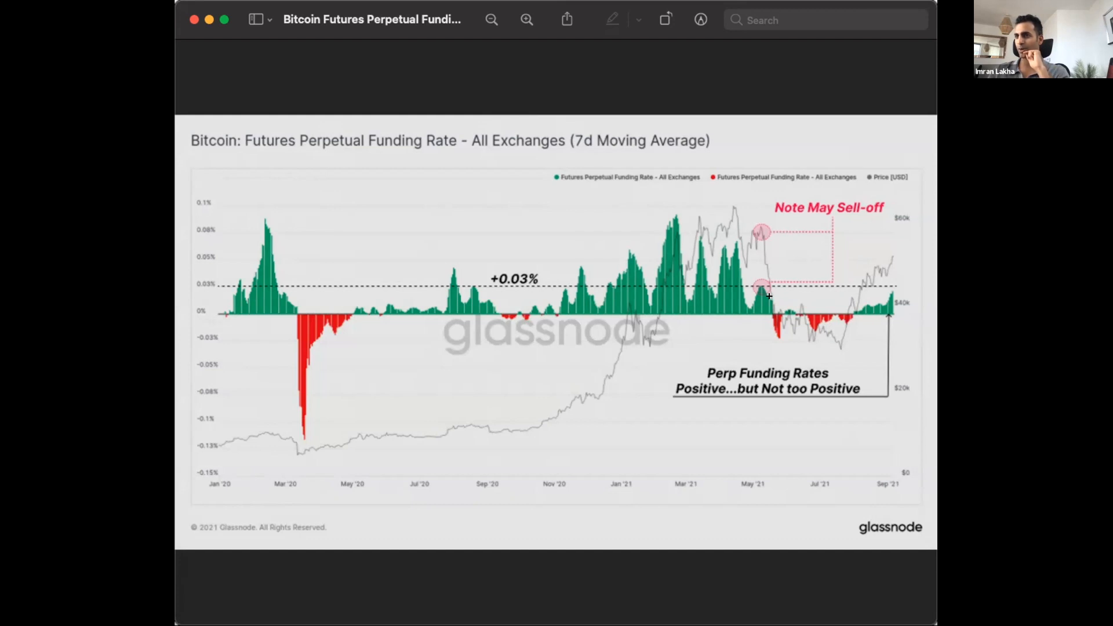
pyautogui.moveTo(758, 284)
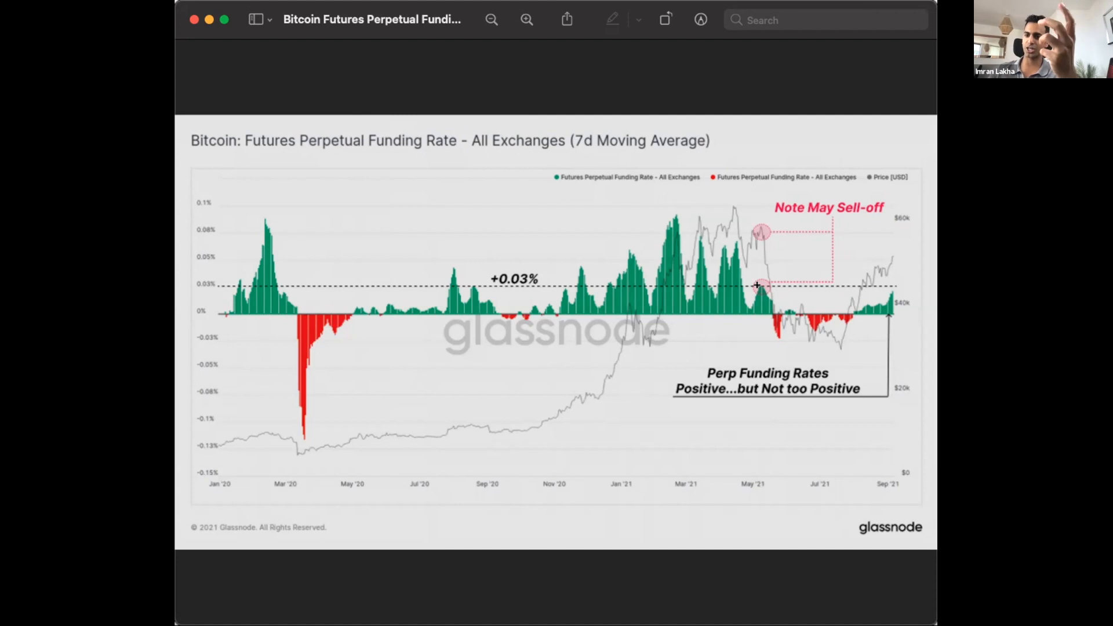
pyautogui.moveTo(912, 234)
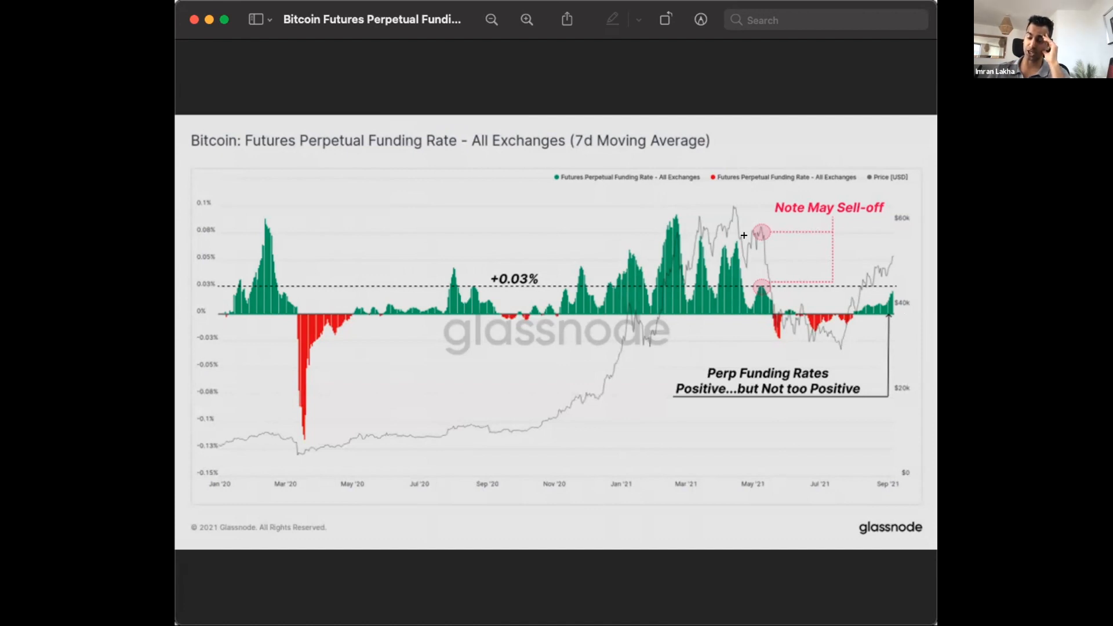
pyautogui.moveTo(816, 292)
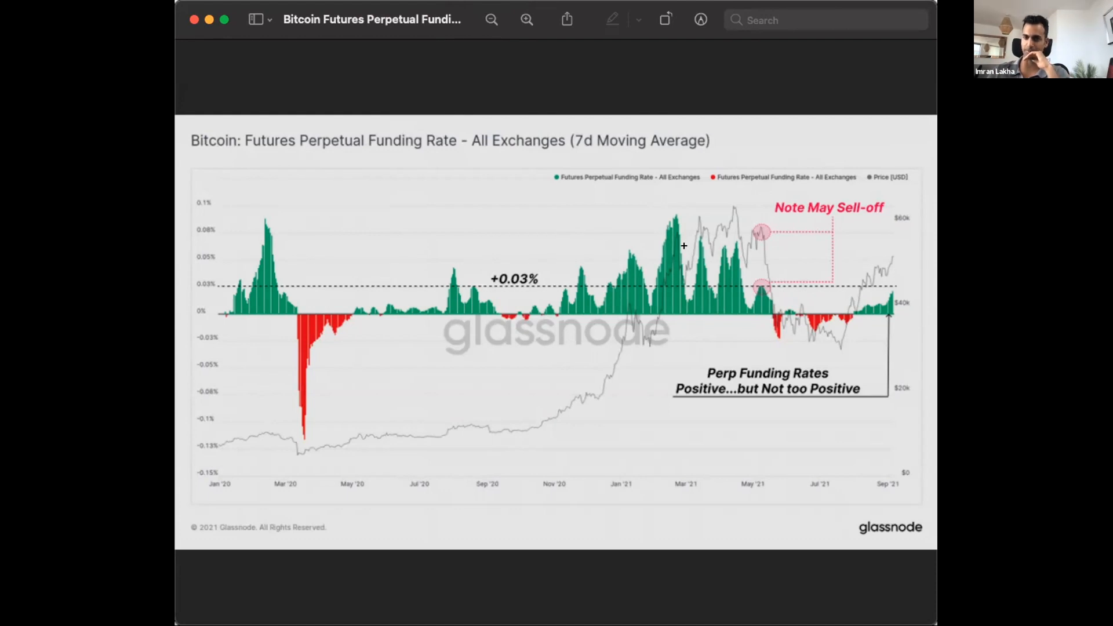
pyautogui.moveTo(744, 10)
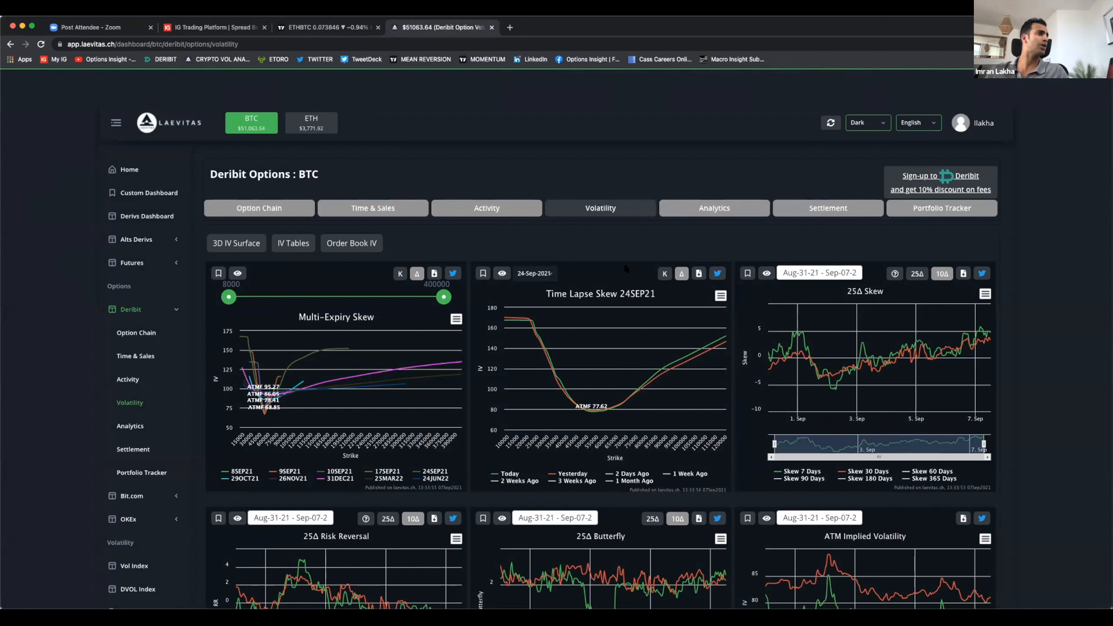
# Scroll down to the BTC Realized Volatility chart covering the range from Aug-24-21
pyautogui.scroll(-3)
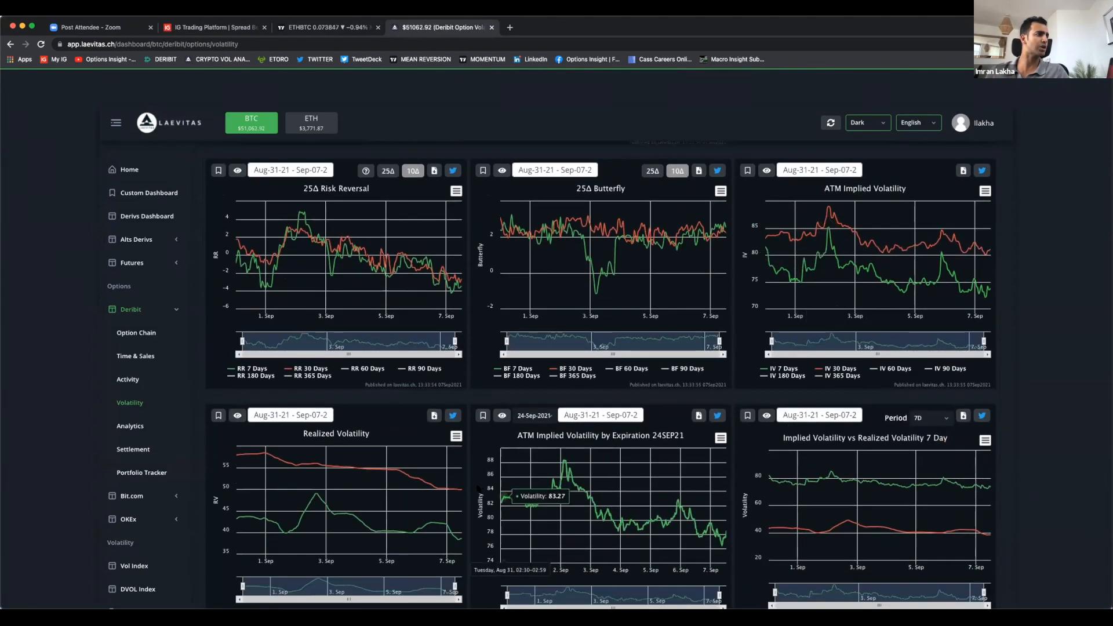
pyautogui.scroll(-3)
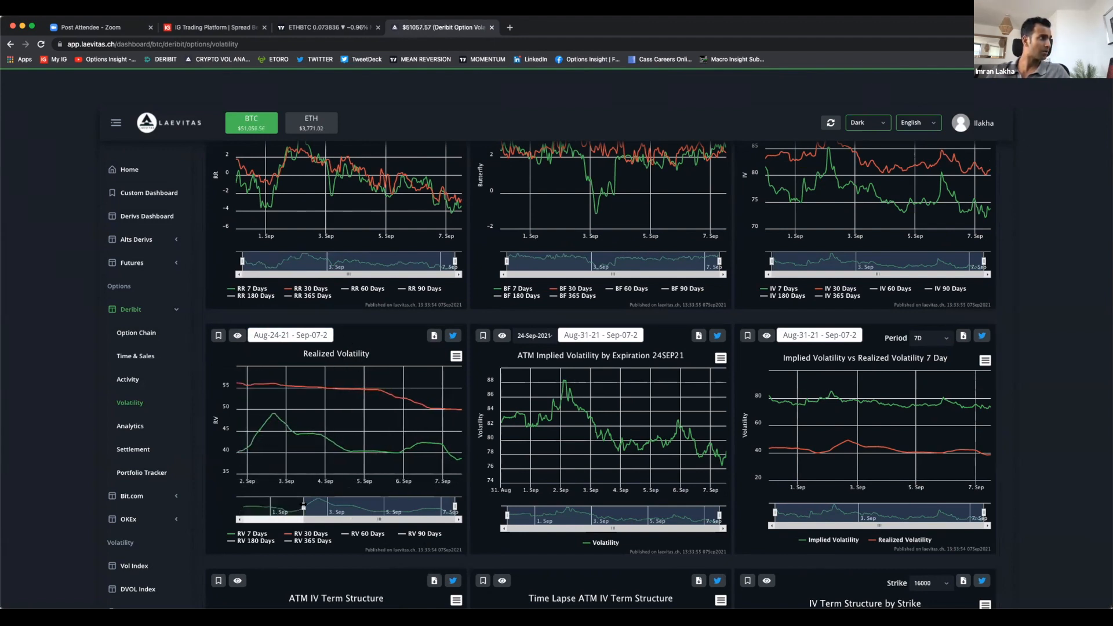
pyautogui.moveTo(302, 433)
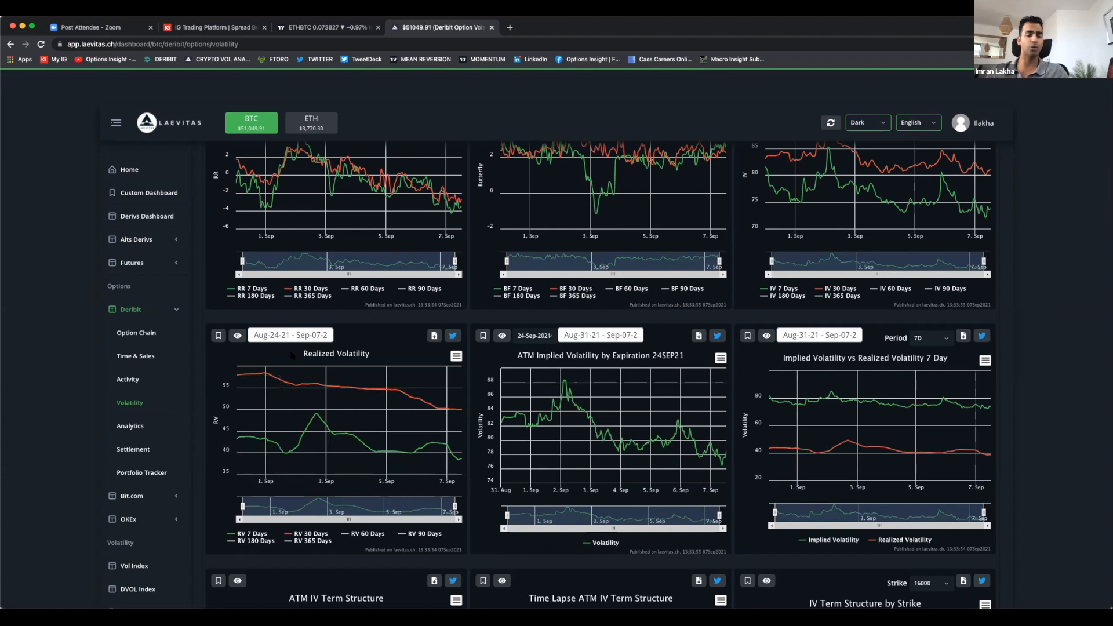
pyautogui.moveTo(436, 409)
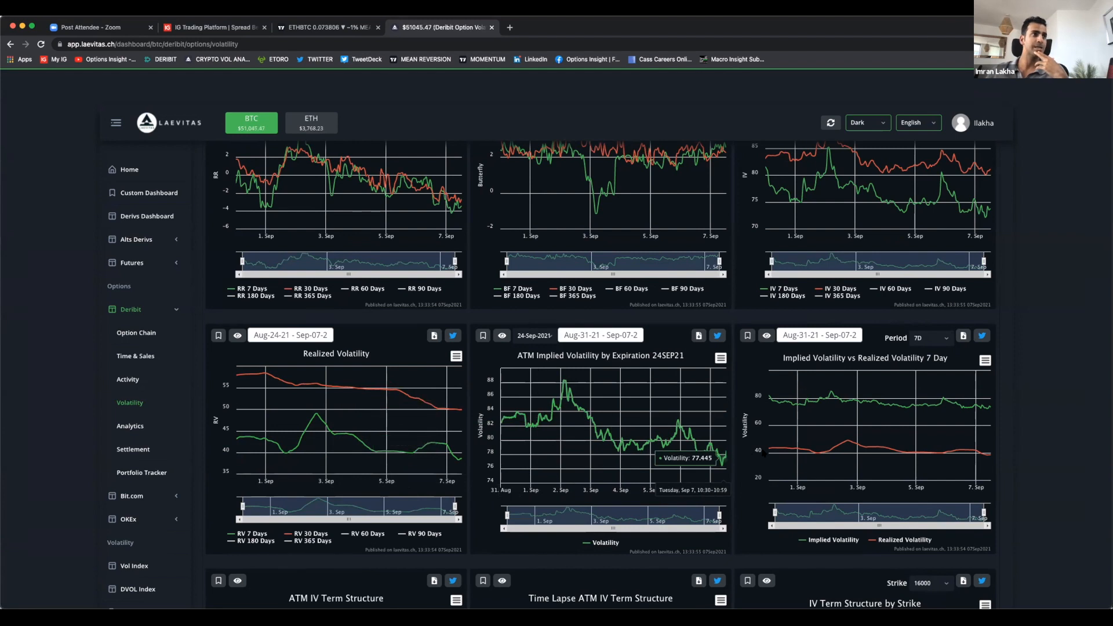
# Scroll to the IV term structure, Volatility Cone and Probability Cone charts
pyautogui.scroll(3)
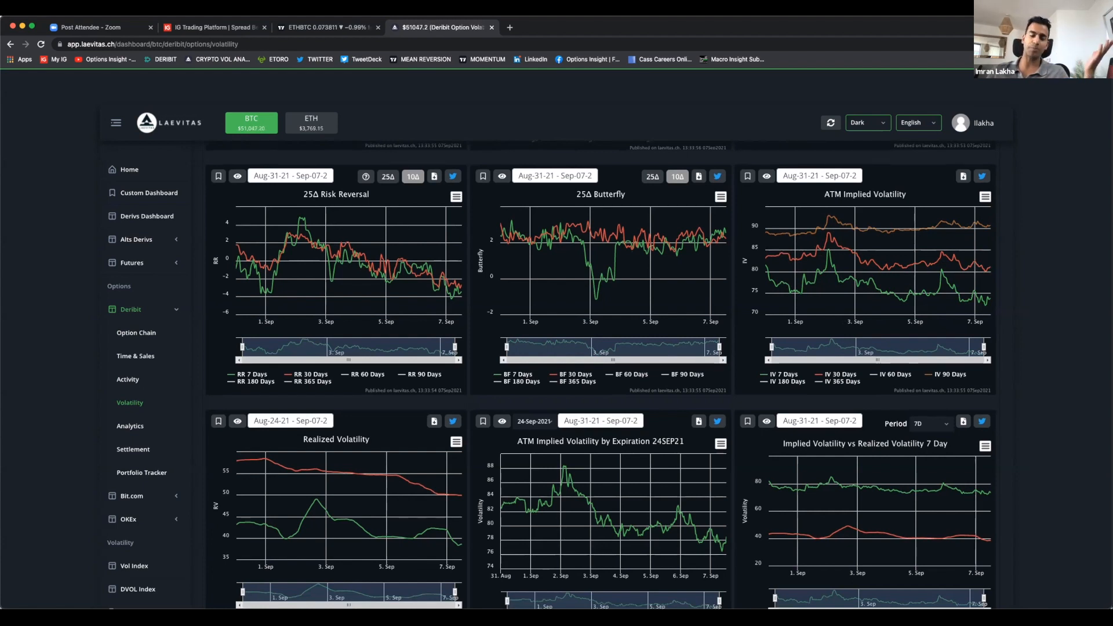
pyautogui.scroll(-3)
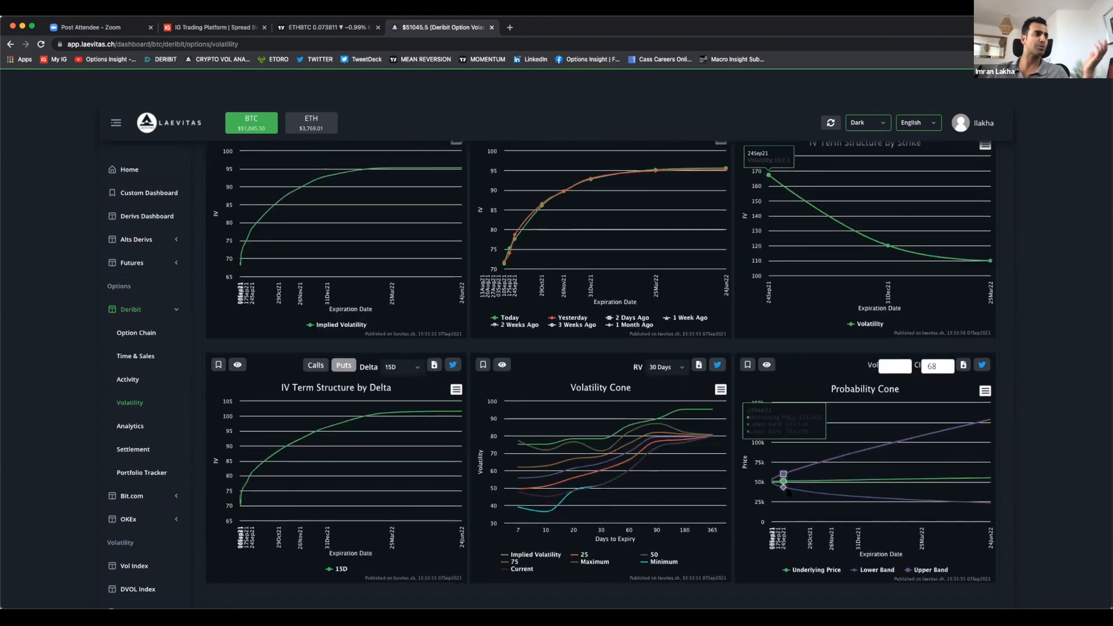
# Return to the skew charts and toggle the 25Δ Skew legend so only the orange skew line shows
pyautogui.scroll(-3)
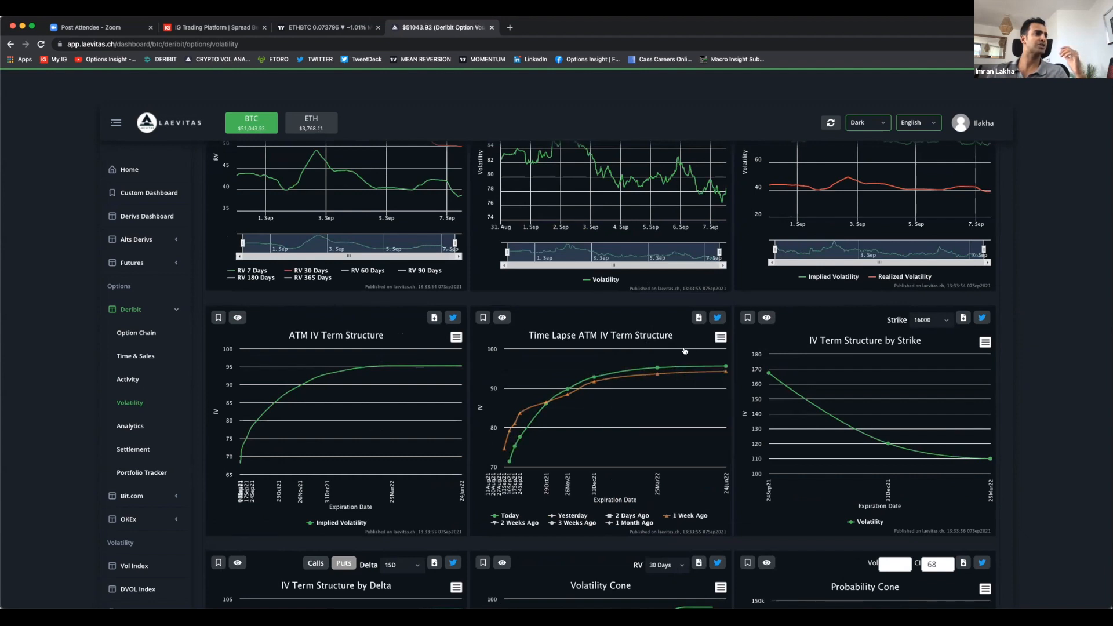
pyautogui.click(720, 338)
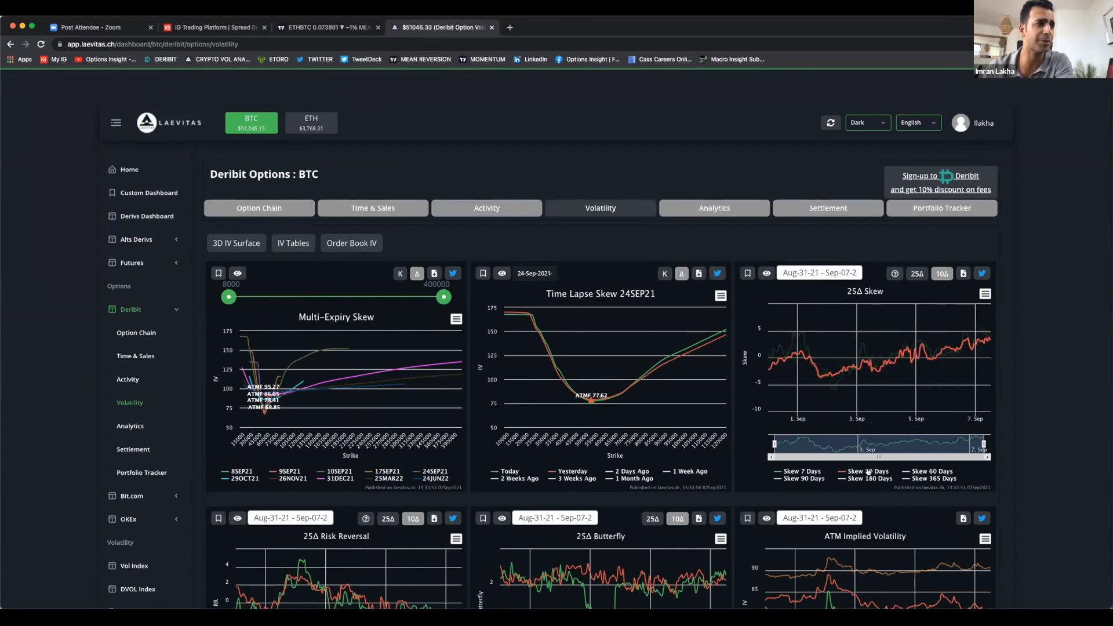
pyautogui.moveTo(837, 369)
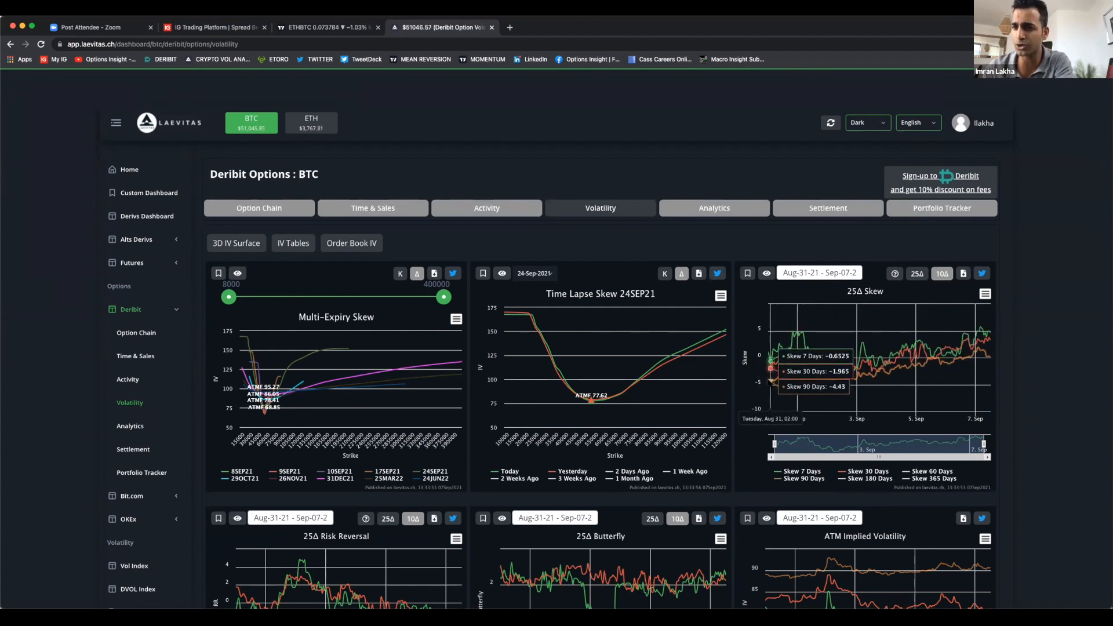
pyautogui.moveTo(916, 355)
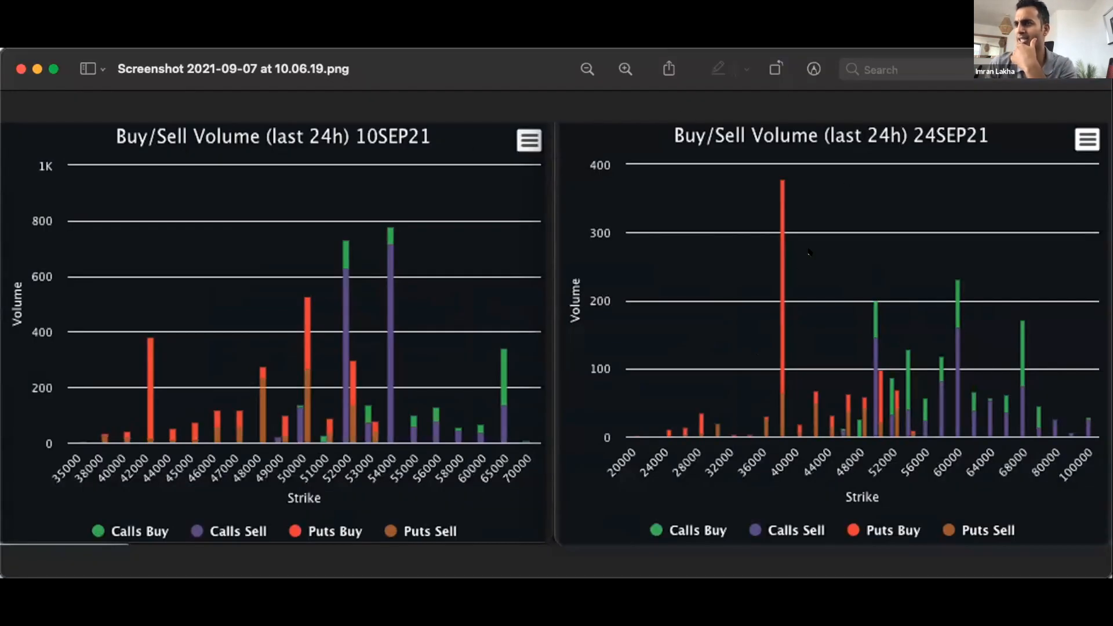
pyautogui.moveTo(511, 184)
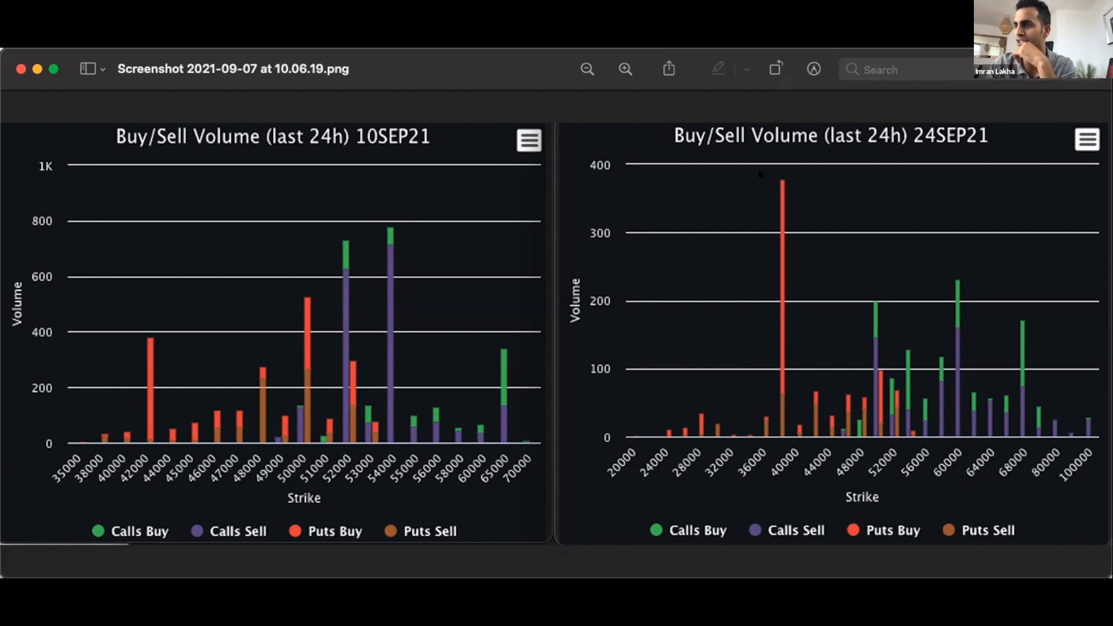
pyautogui.moveTo(353, 314)
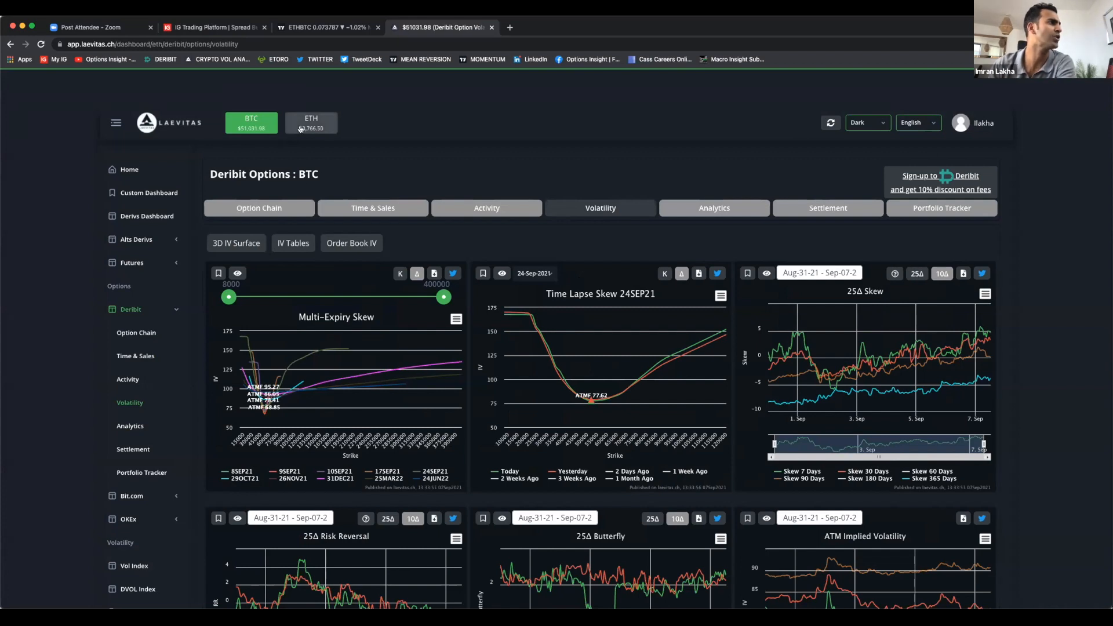
# Switch the Deribit dashboard from BTC to ETH and scroll to Realized Volatility and IV Term Structure
pyautogui.click(311, 122)
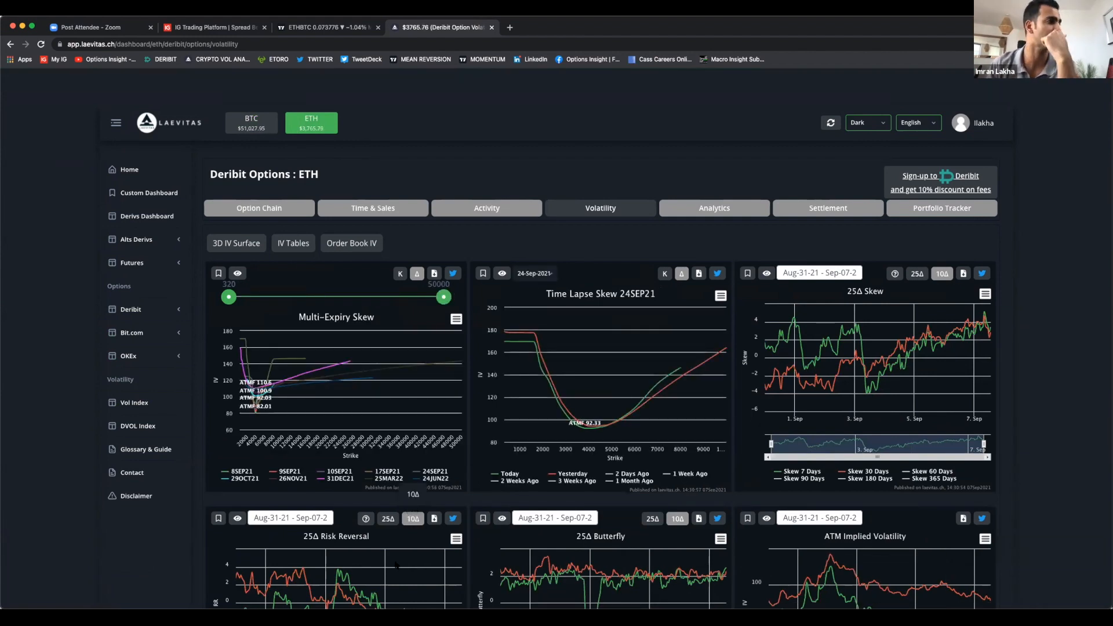
pyautogui.scroll(-3)
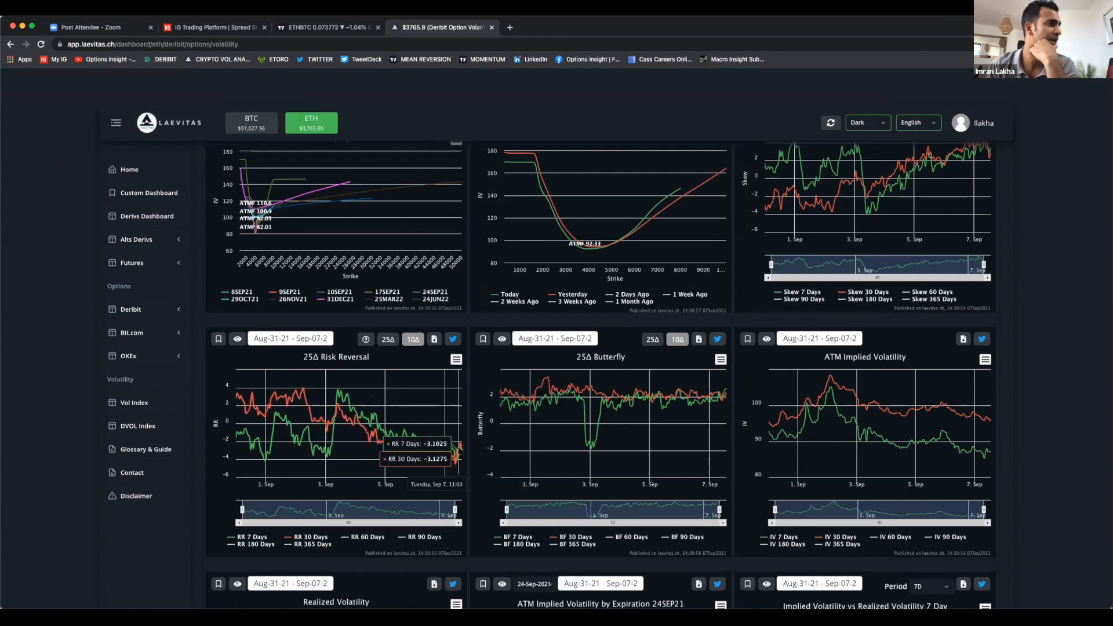
pyautogui.scroll(-3)
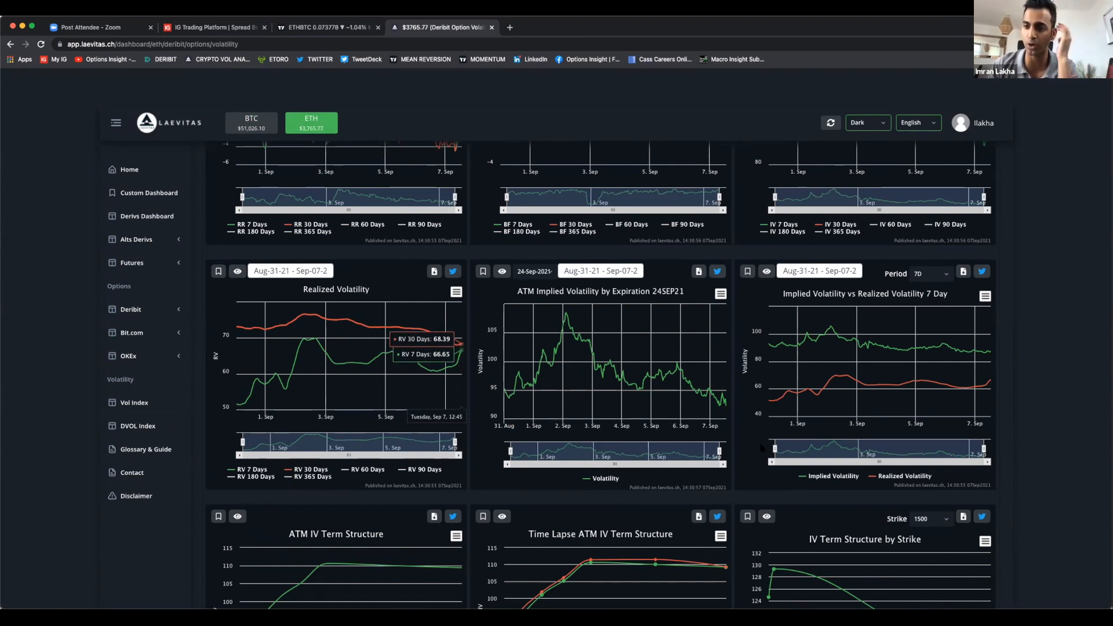
pyautogui.scroll(-3)
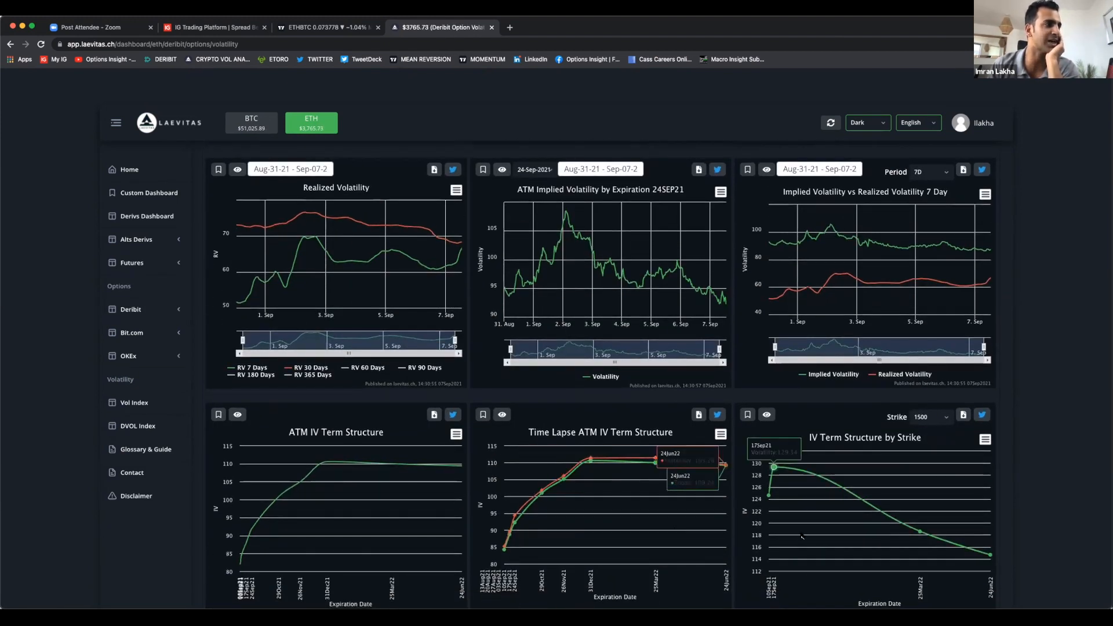
pyautogui.scroll(-3)
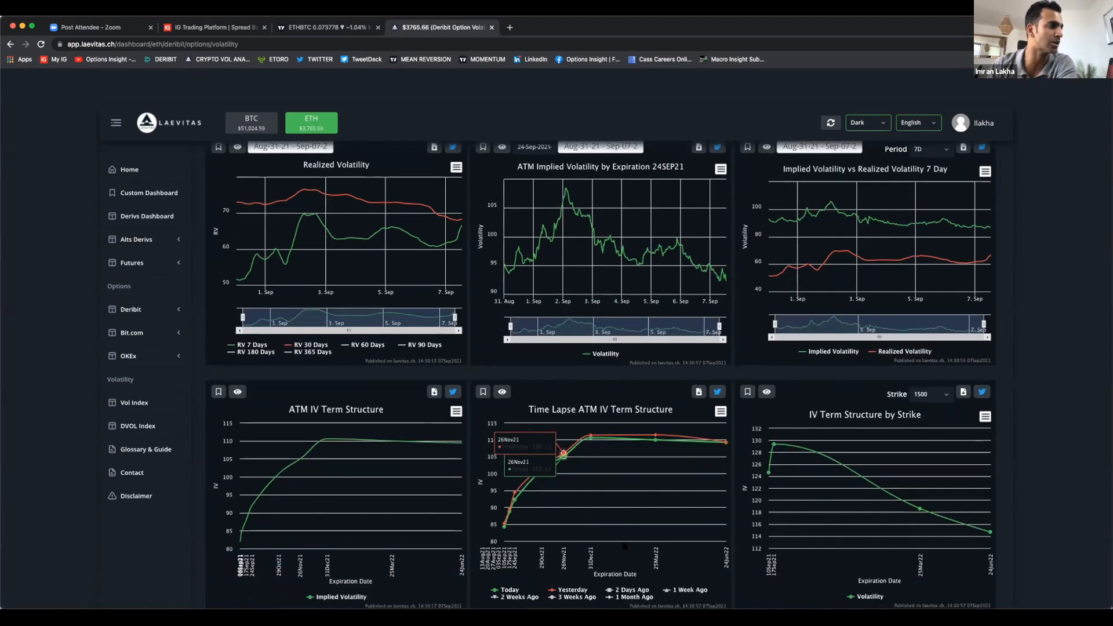
pyautogui.scroll(-3)
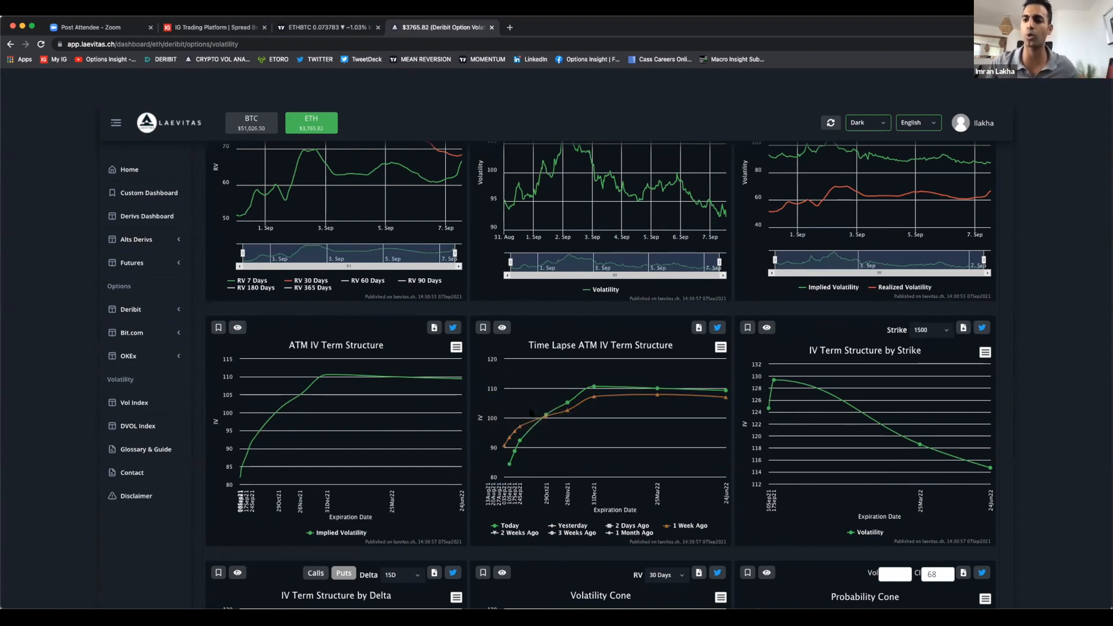
pyautogui.moveTo(632, 389)
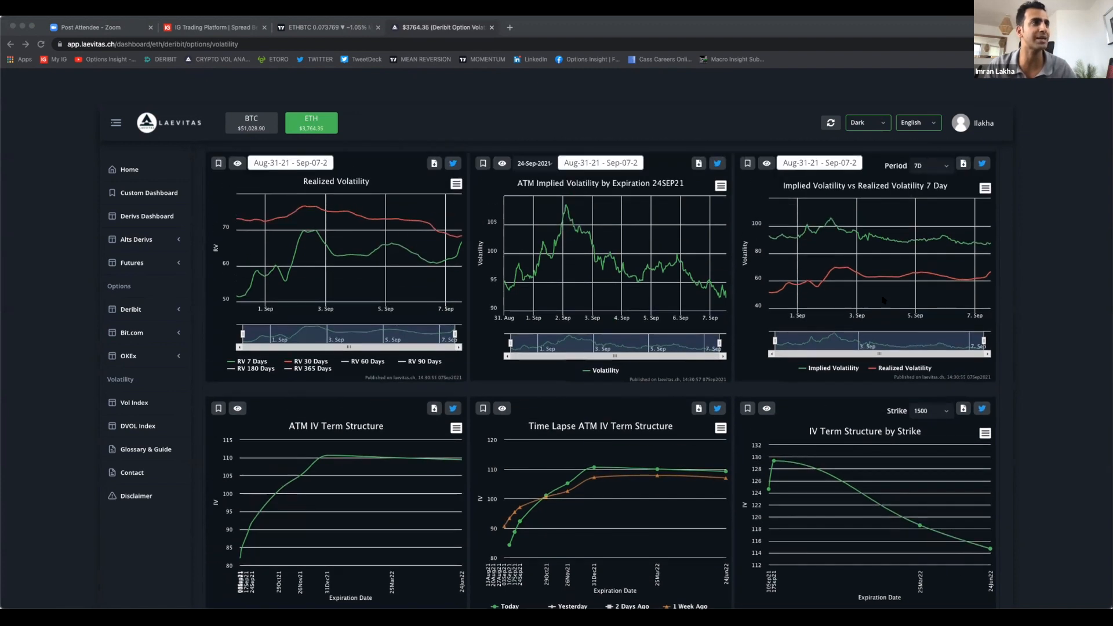
pyautogui.scroll(-3)
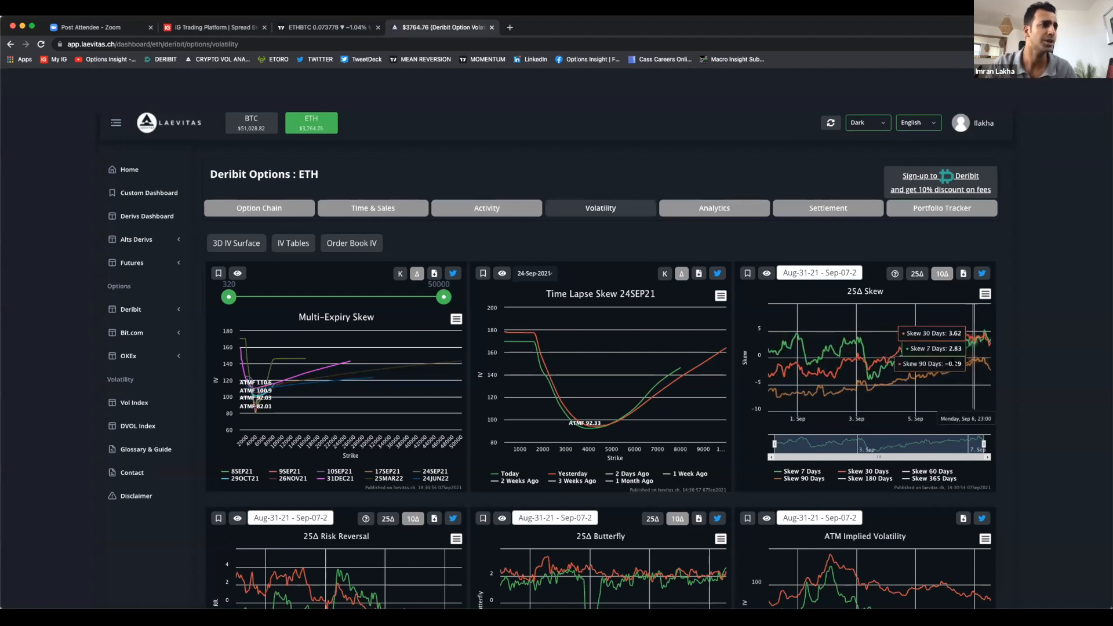
pyautogui.moveTo(868, 376)
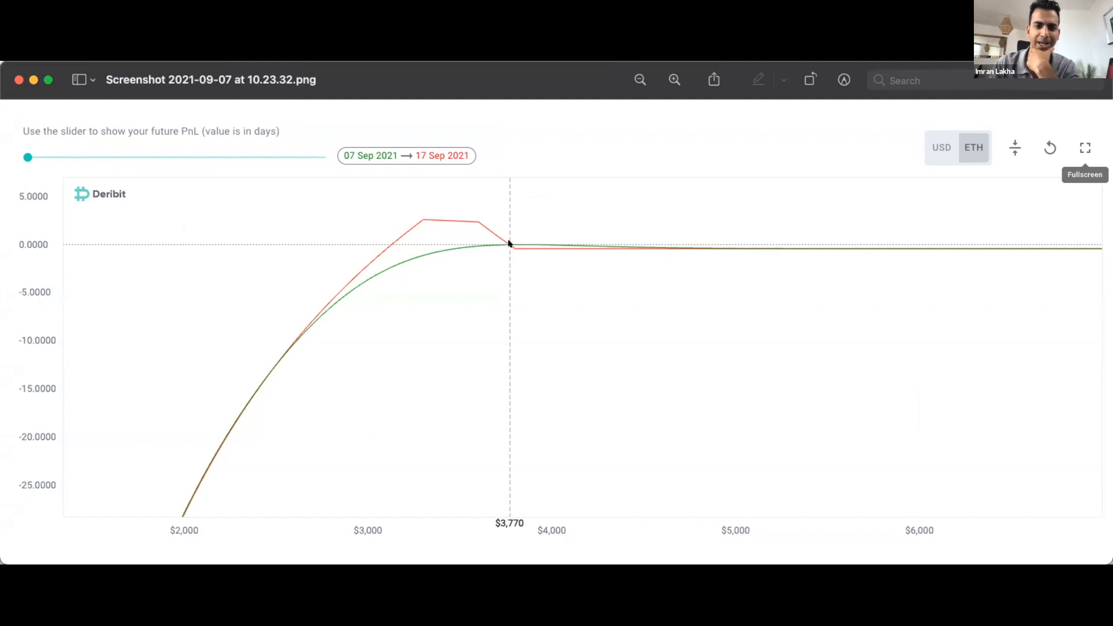
pyautogui.moveTo(534, 254)
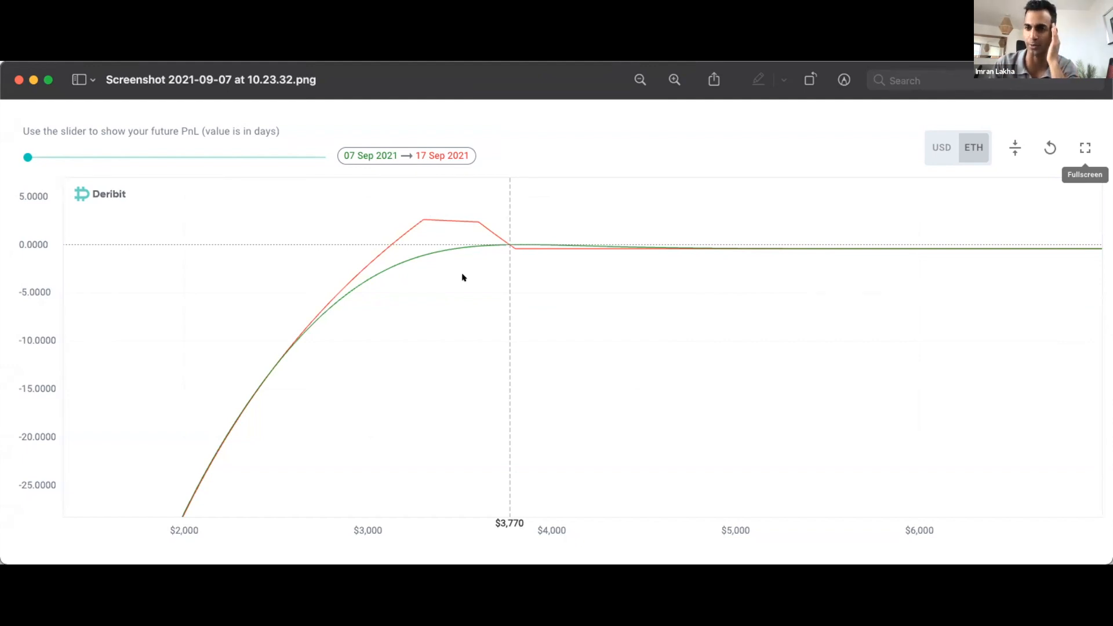
pyautogui.moveTo(483, 230)
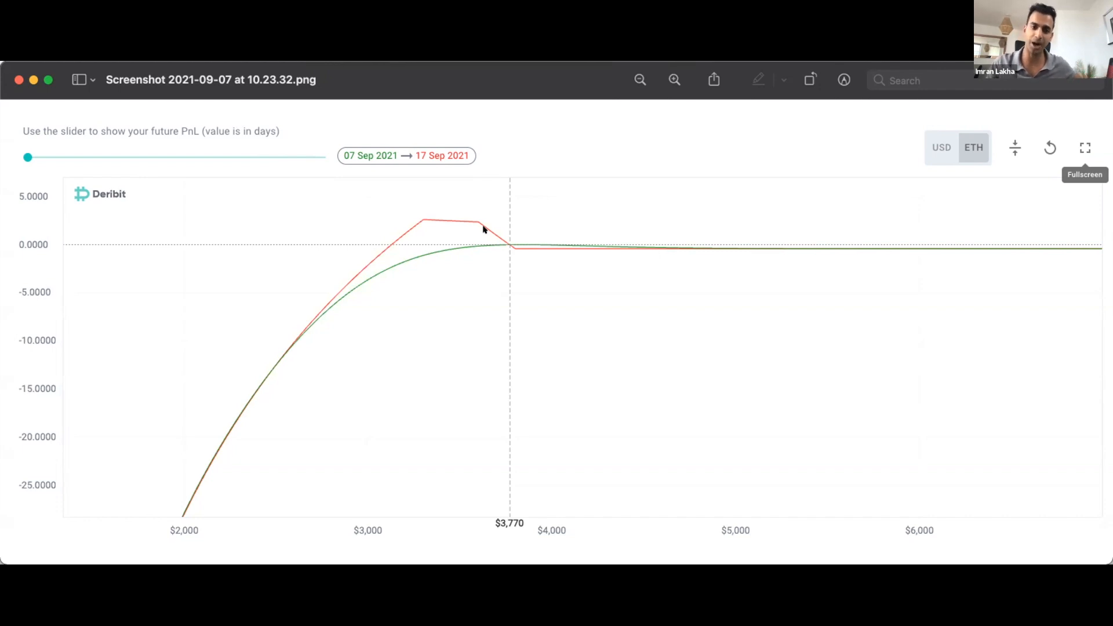
pyautogui.moveTo(346, 293)
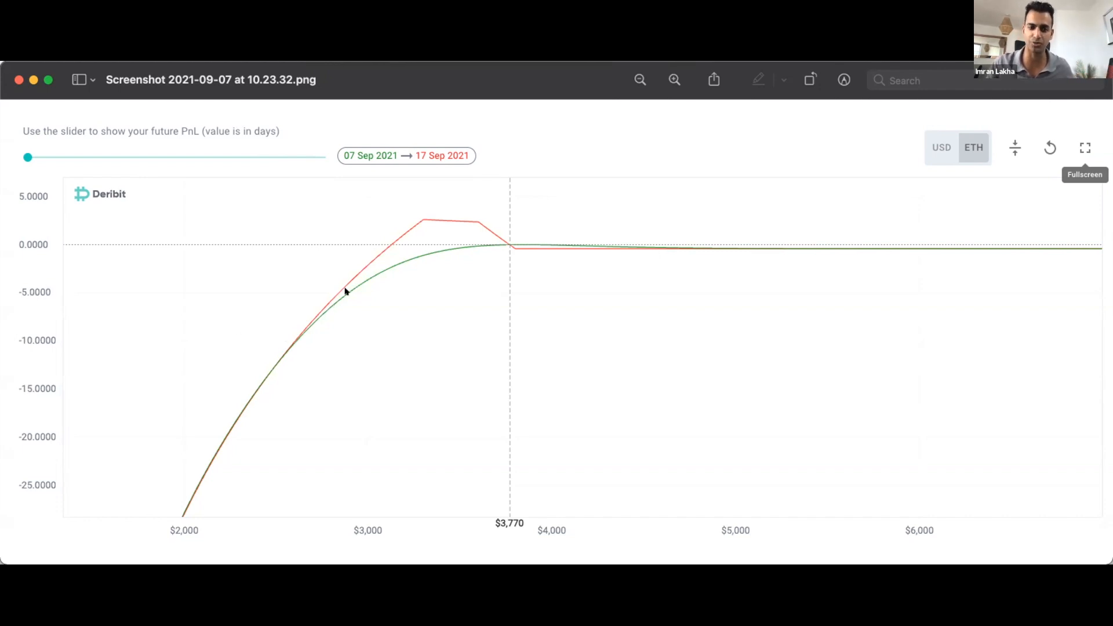